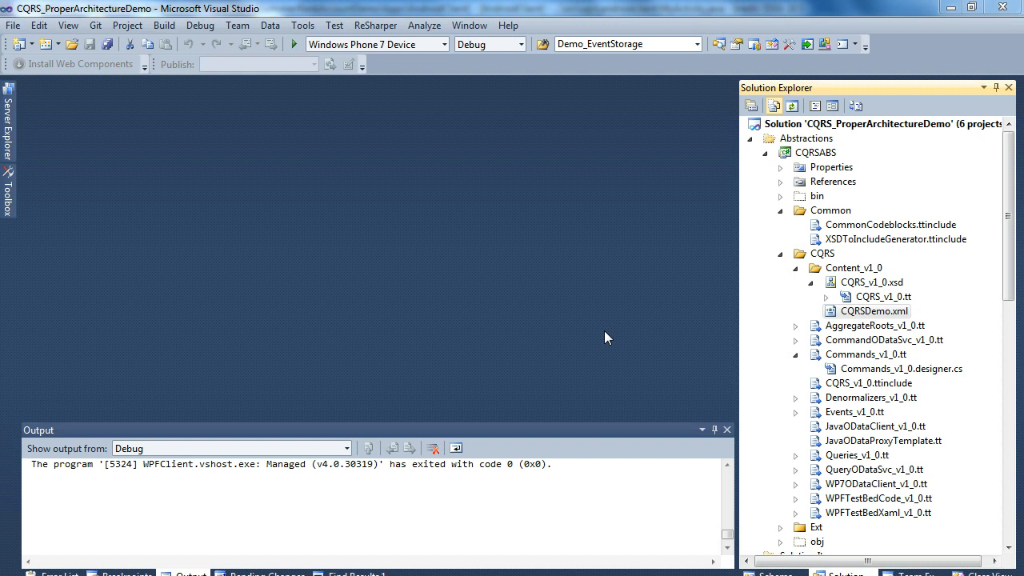
mouse_move(610, 323)
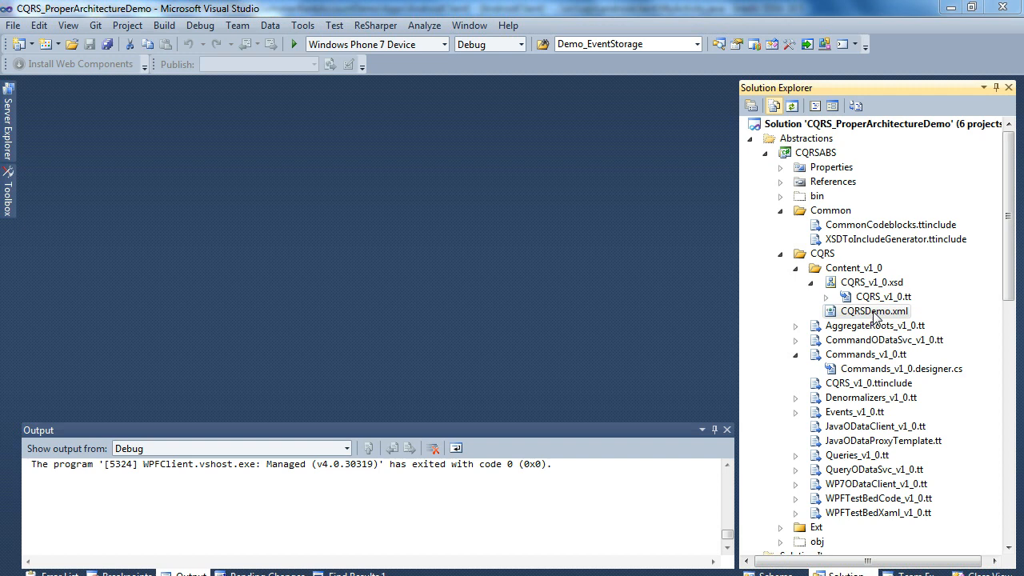
- Open CQRSDemo.xml from CQRS > Content_v1_0 in Solution Explorer
double_click(873, 311)
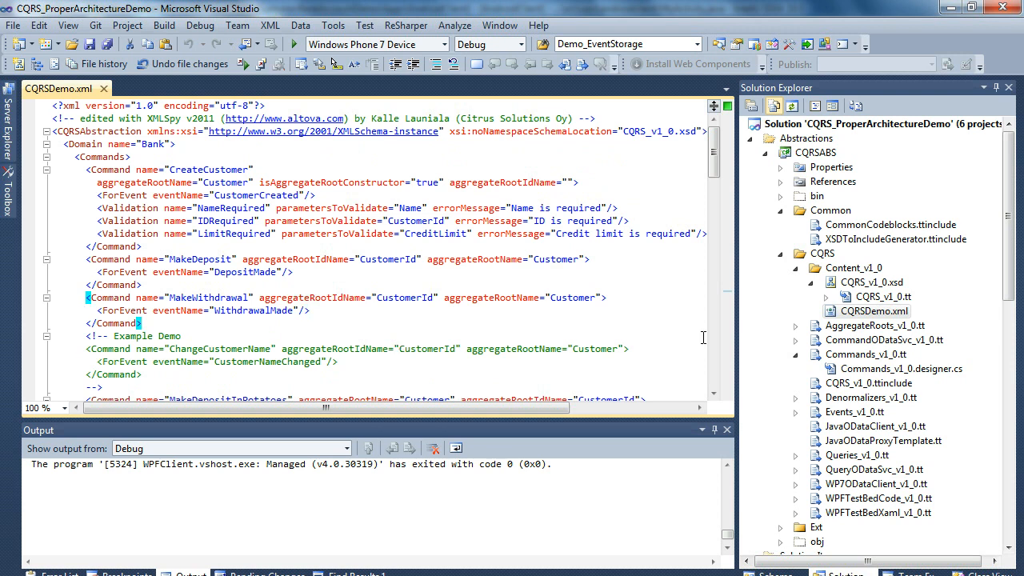
- Add a ChangeCustomerName Command element with aggregateRootIdName CustomerId and aggregateRootName Customer below MakeWithdrawal
key("enter")
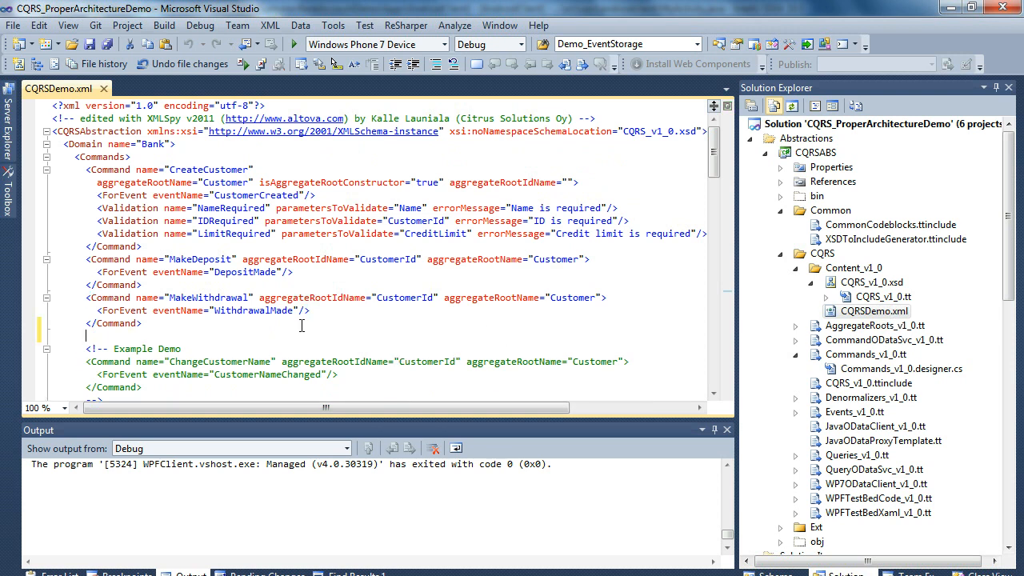
type("<Command name=\"")
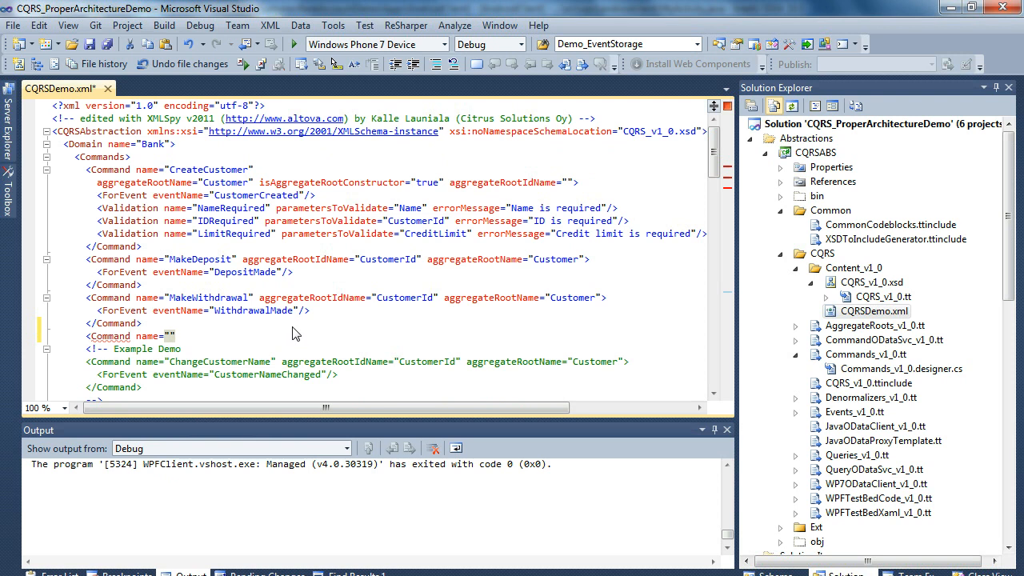
type("ChangeCustomerName")
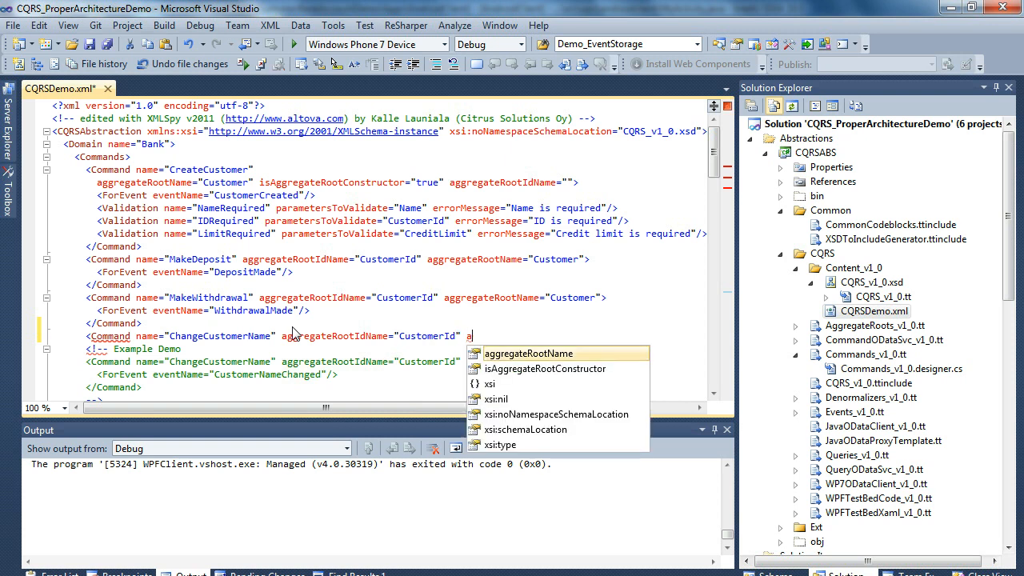
type("aggregateRootName=\"Customer\"")
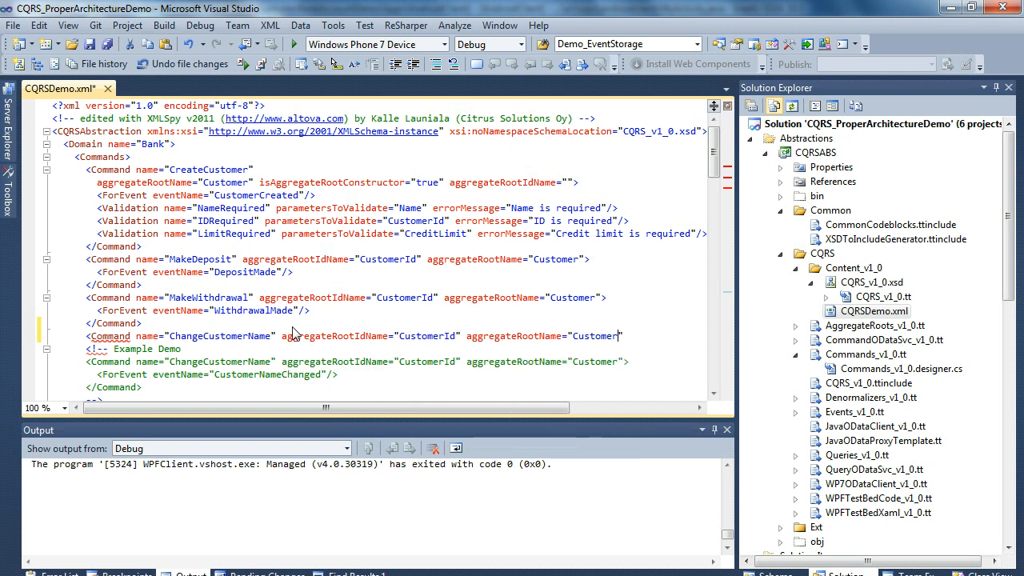
double_click(594, 336)
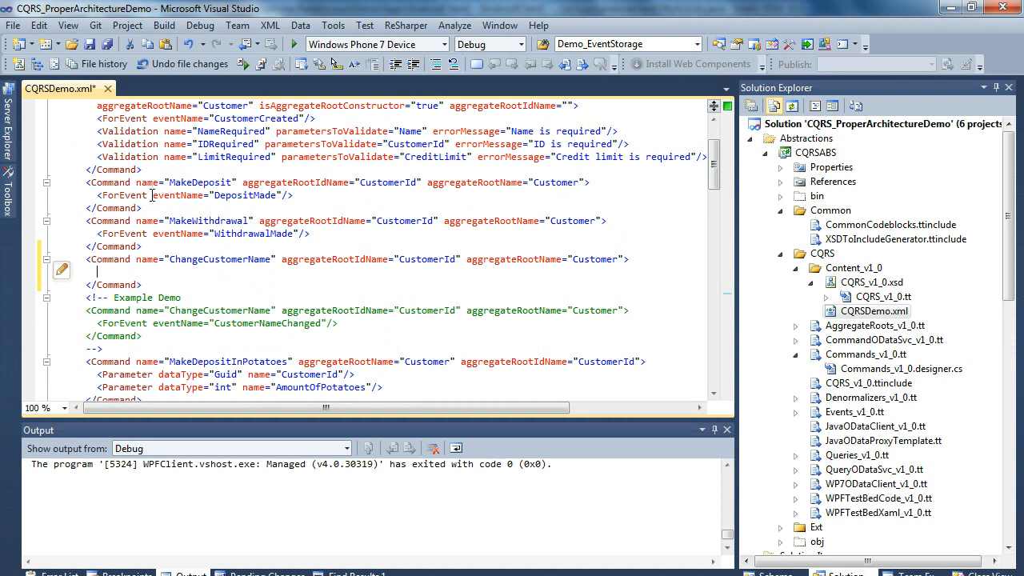
mouse_move(163, 296)
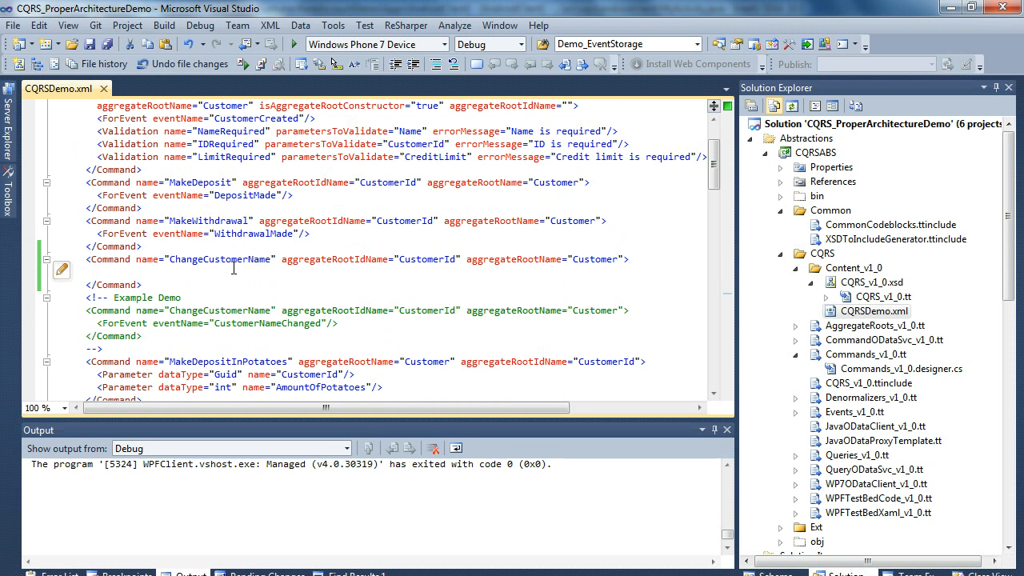
- Add a CustomerNameChanged Event in the Events section with a Guid CustomerId property
scroll("down", 3)
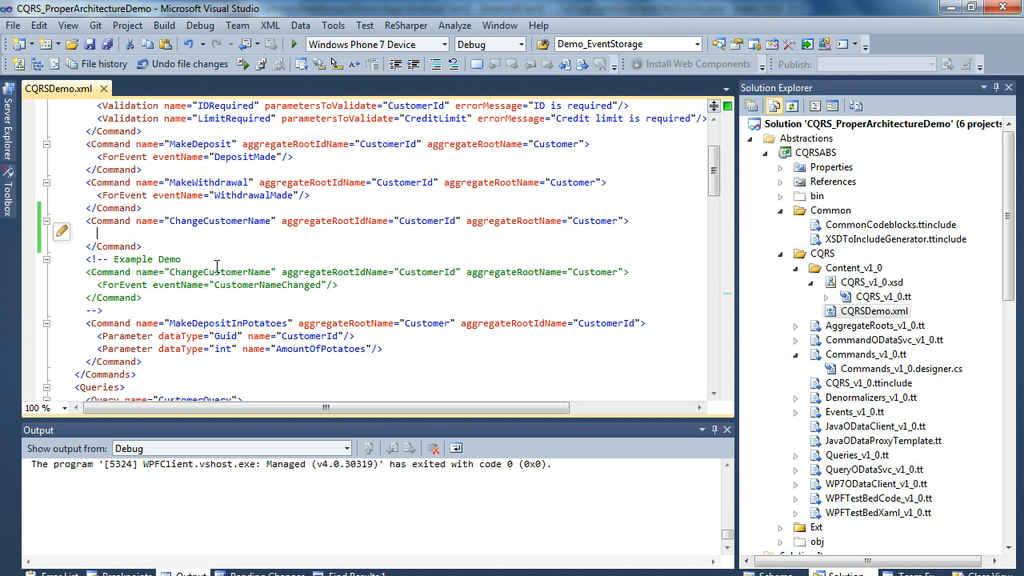
scroll("down", 3)
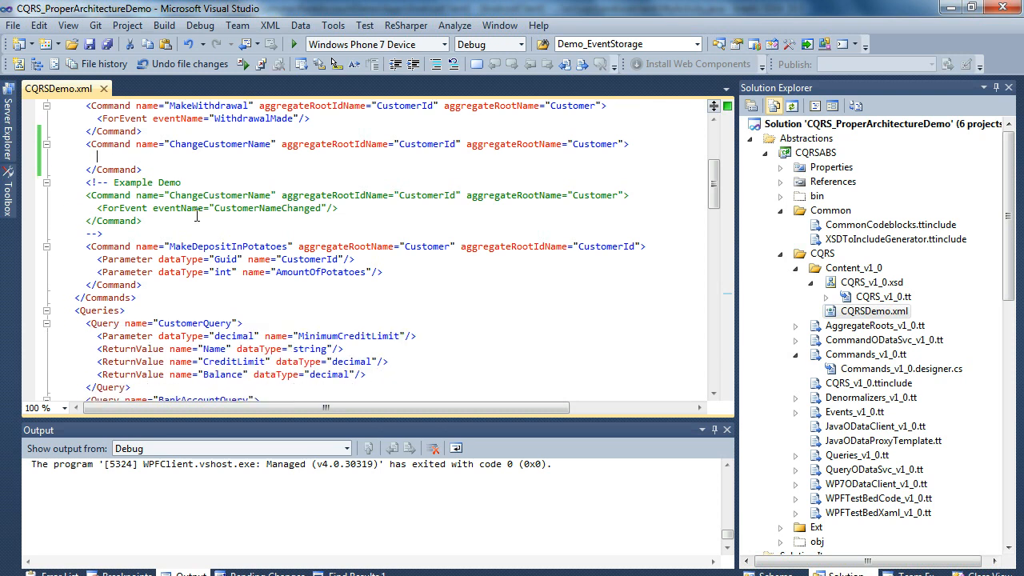
scroll("down", 3)
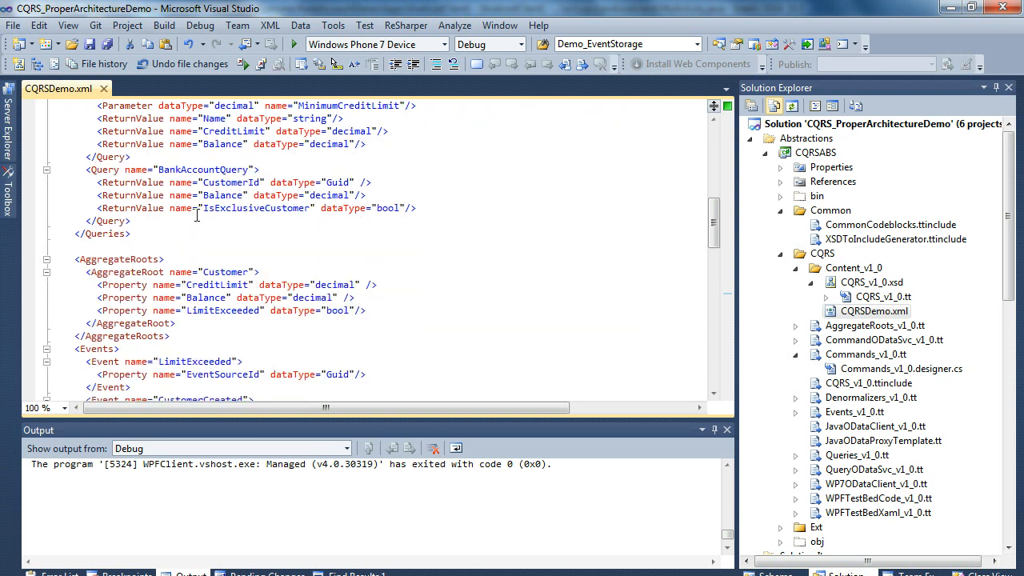
scroll("down", 3)
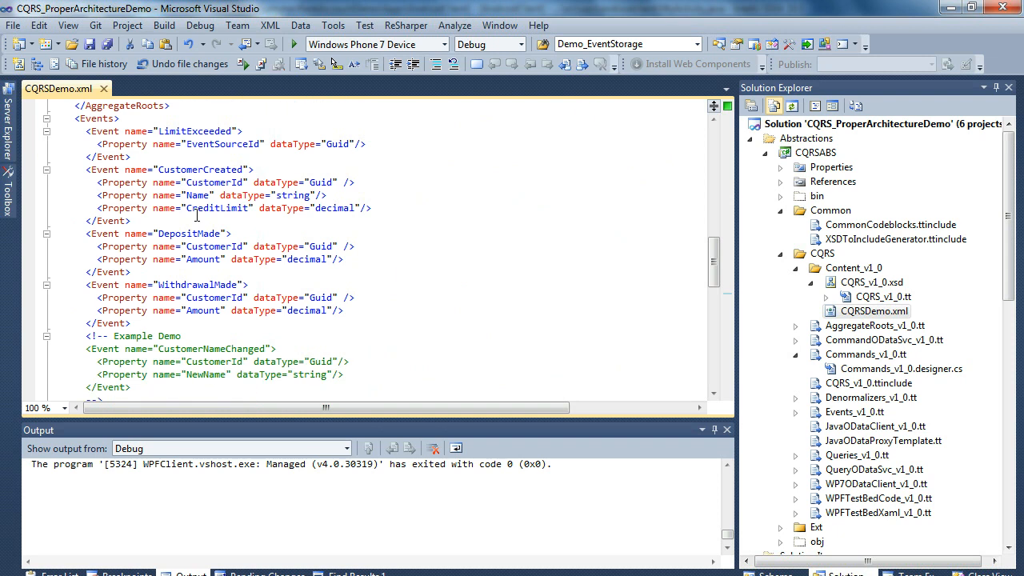
scroll("down", 3)
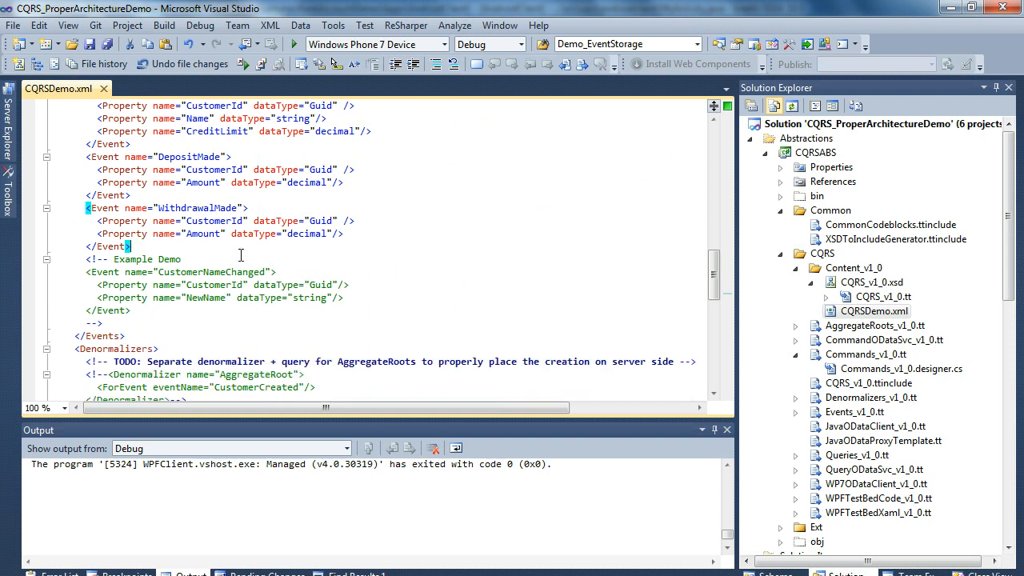
type("<Event name=\"")
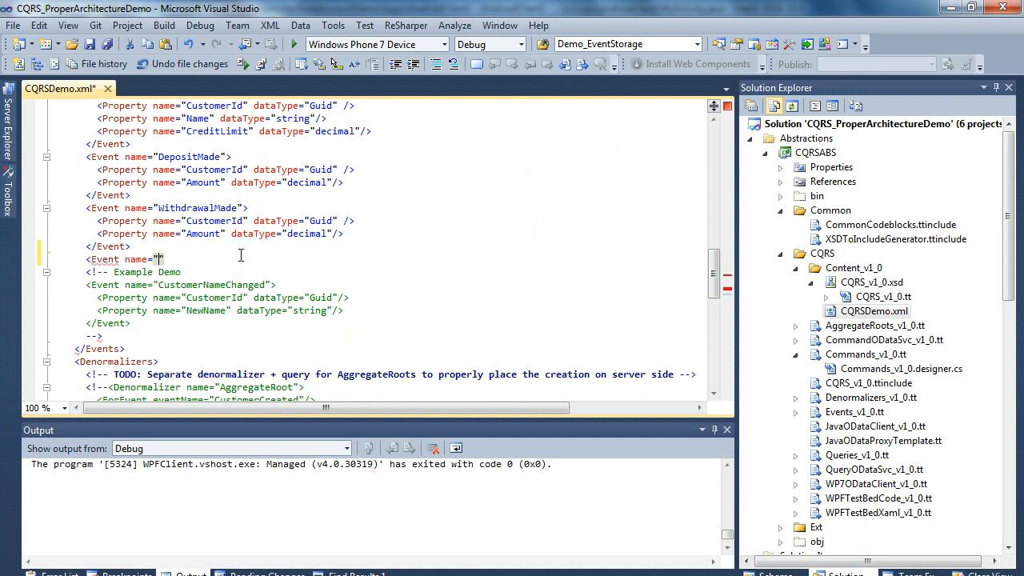
type("CustomerNameChanged")
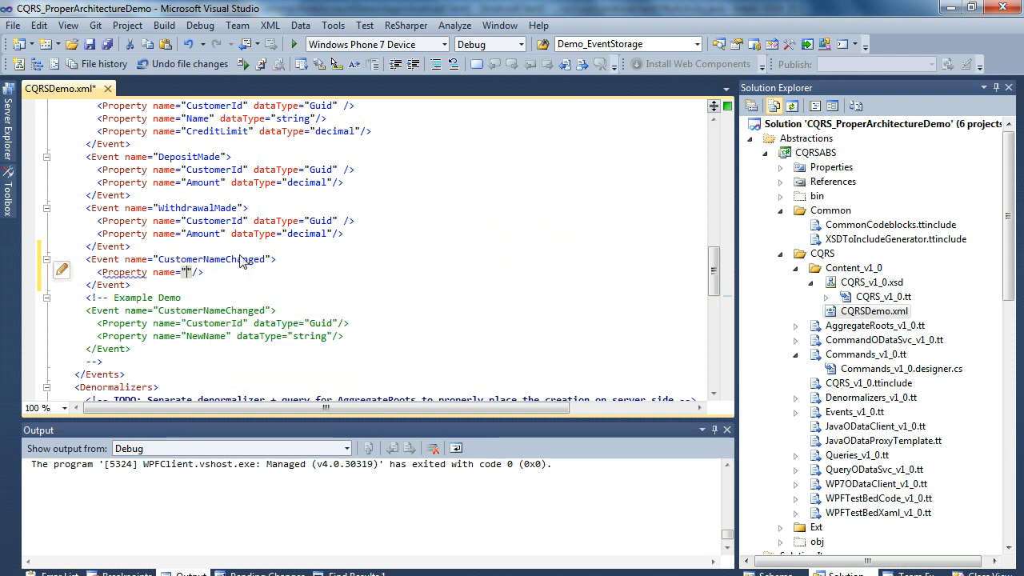
type("CustomerId")
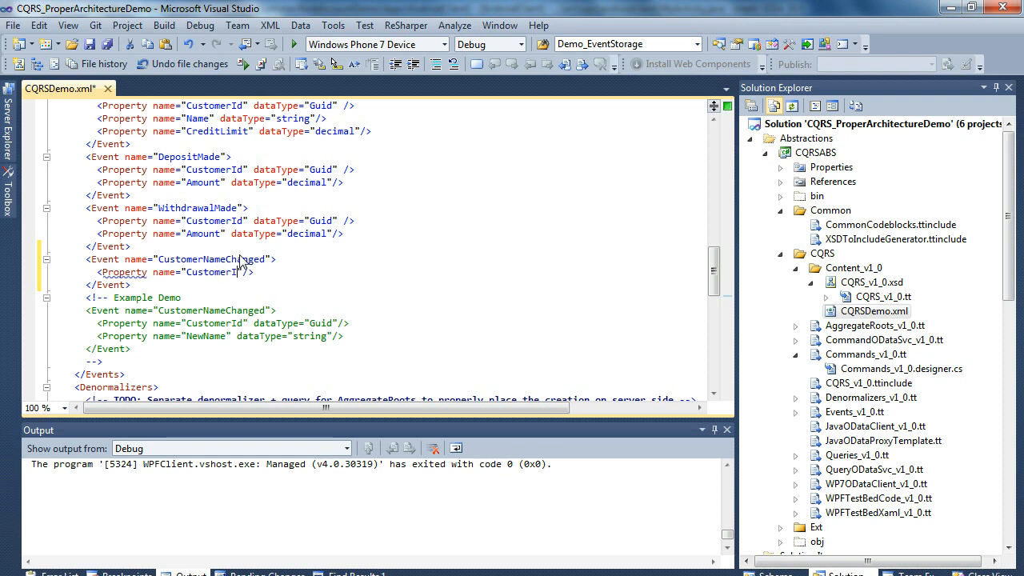
- Add a string NewName property to the CustomerNameChanged event
double_click(214, 272)
type("d\" dataType=\"Guid")
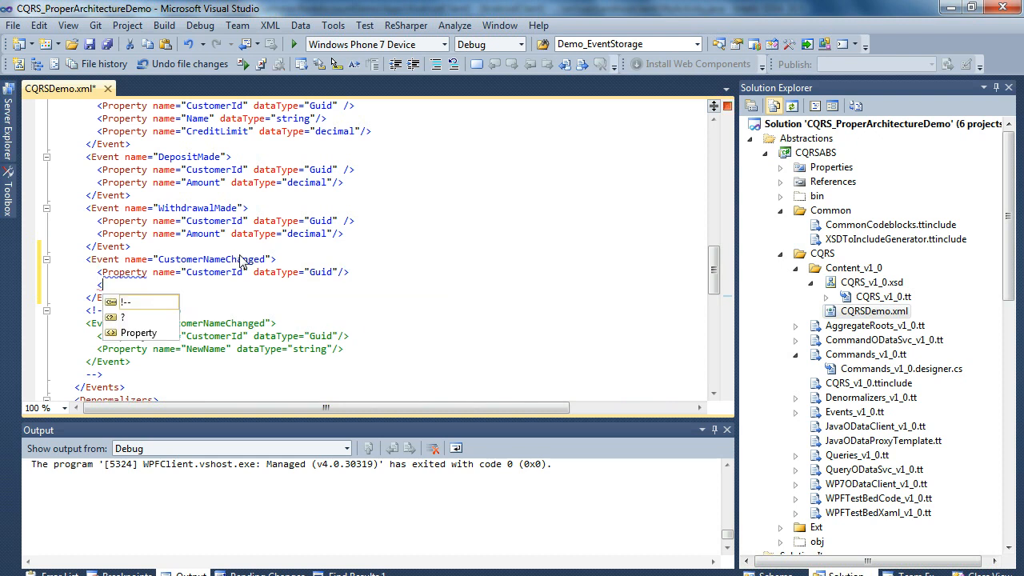
type("na/>")
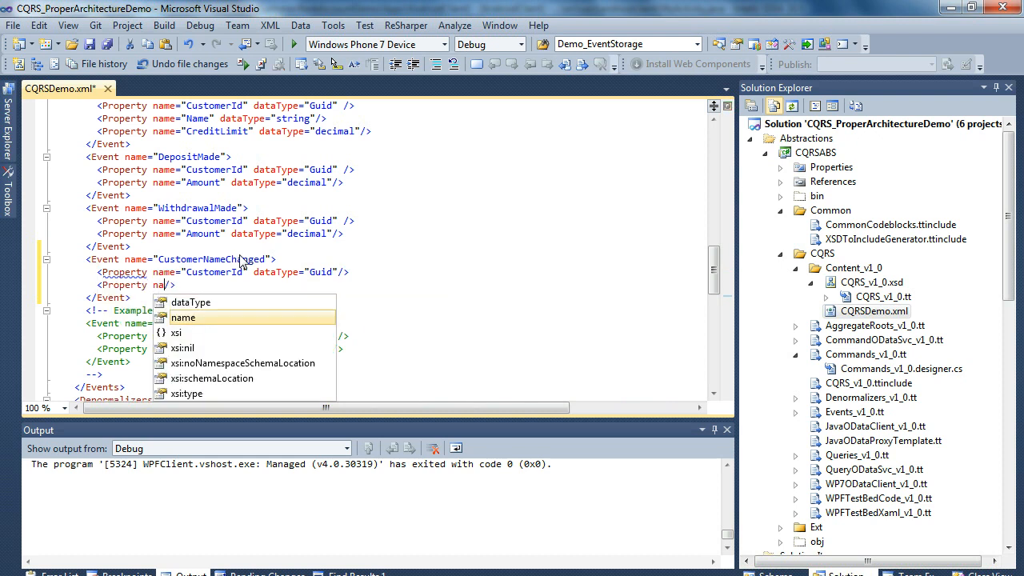
type("NewNa")
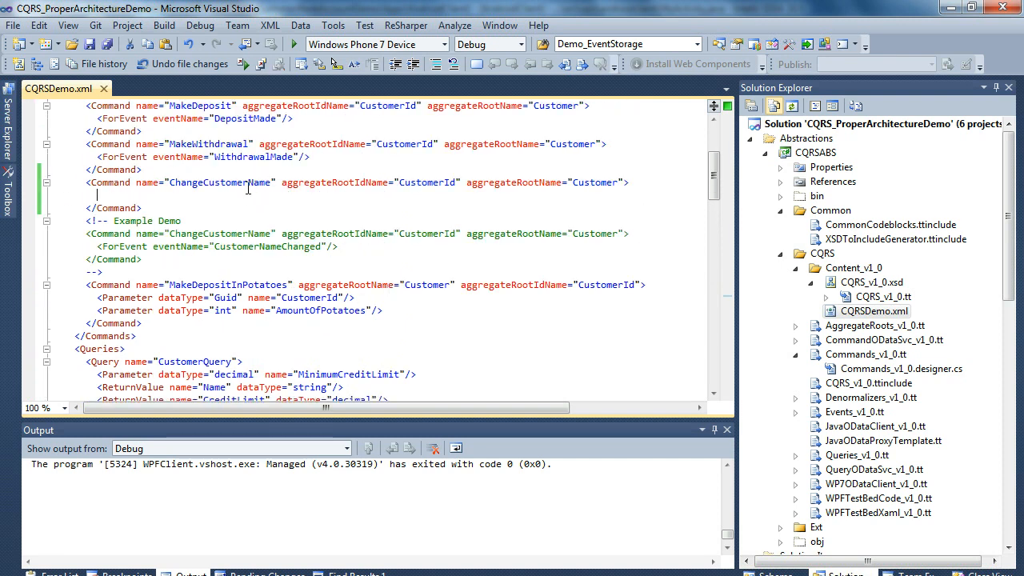
- Add a ForEvent entry for CustomerNameChanged inside the ChangeCustomerName command
type("<ForEvent eventName=\"\"/>")
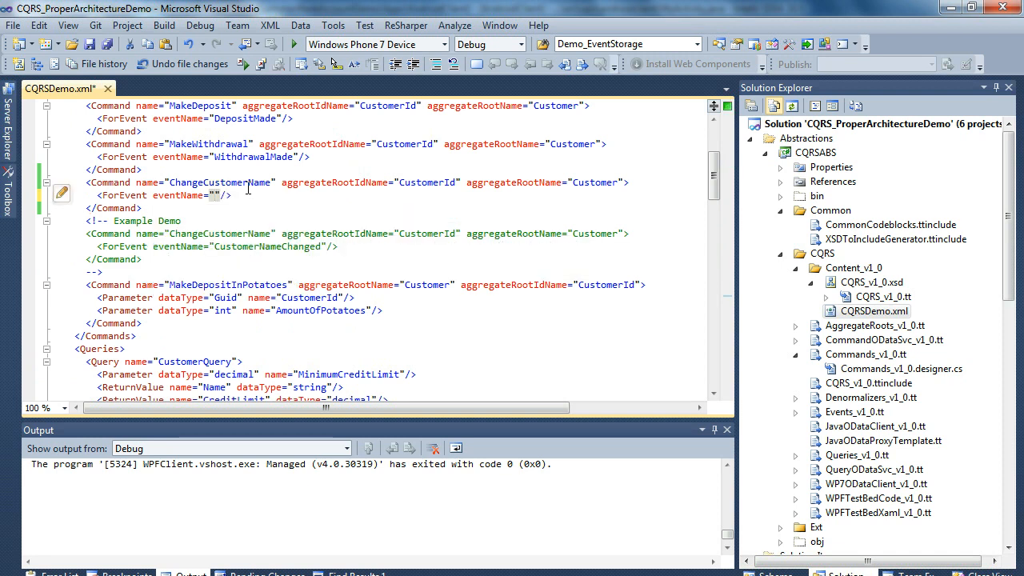
type("CustomerNameChanged")
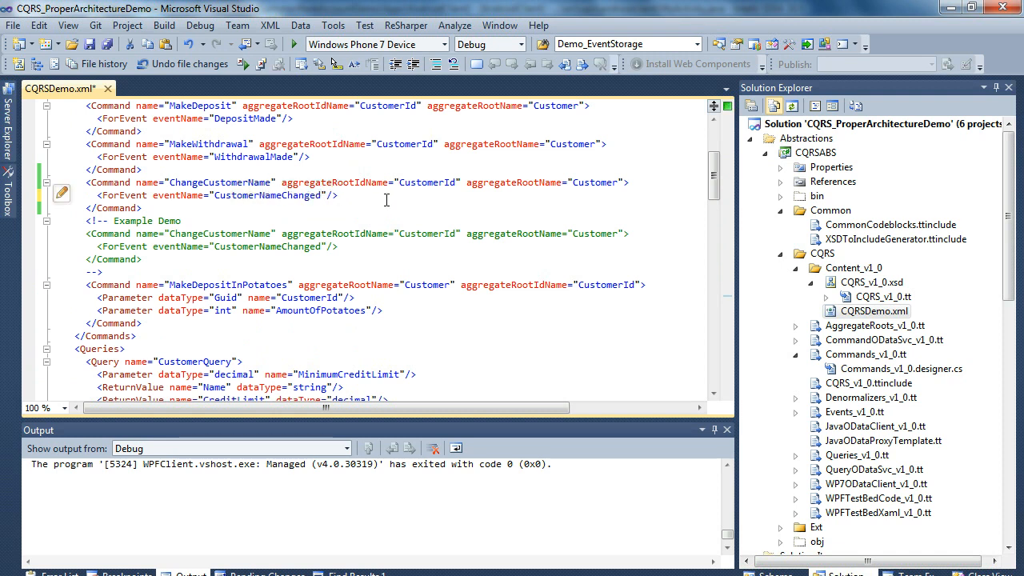
- Scroll down to review the Customer denormalizer definition
scroll("down", 3)
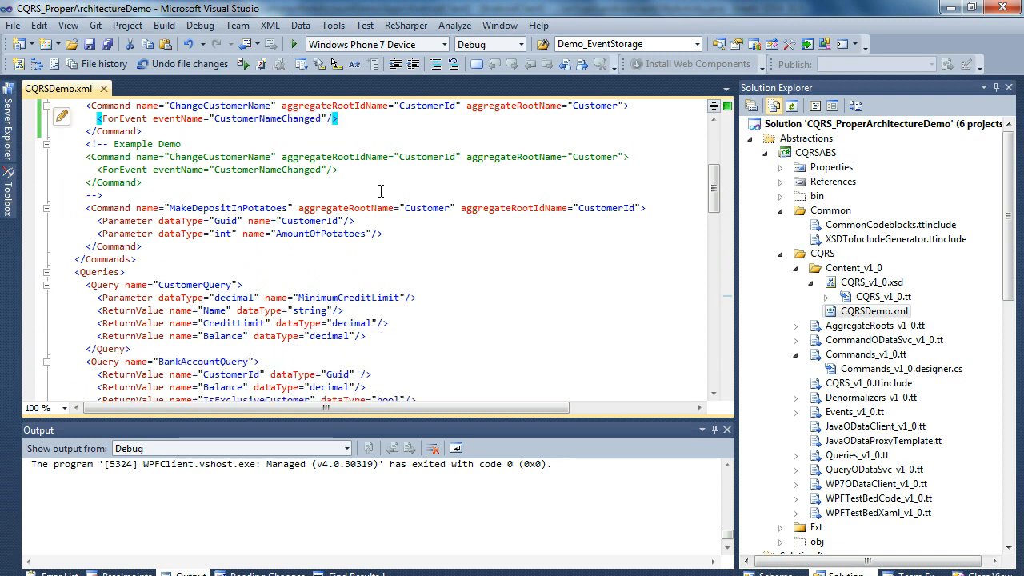
scroll("down", 3)
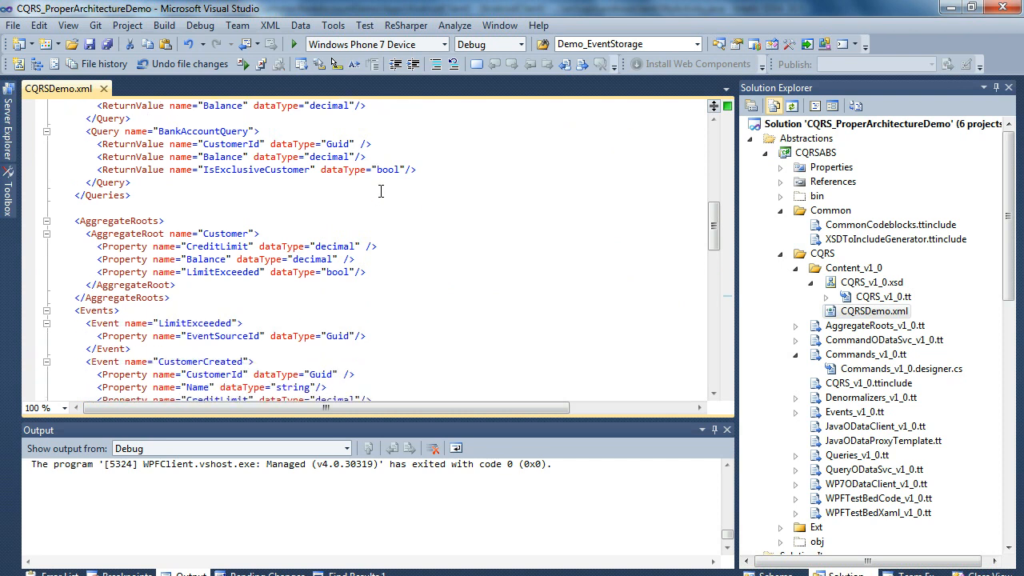
scroll("down", 3)
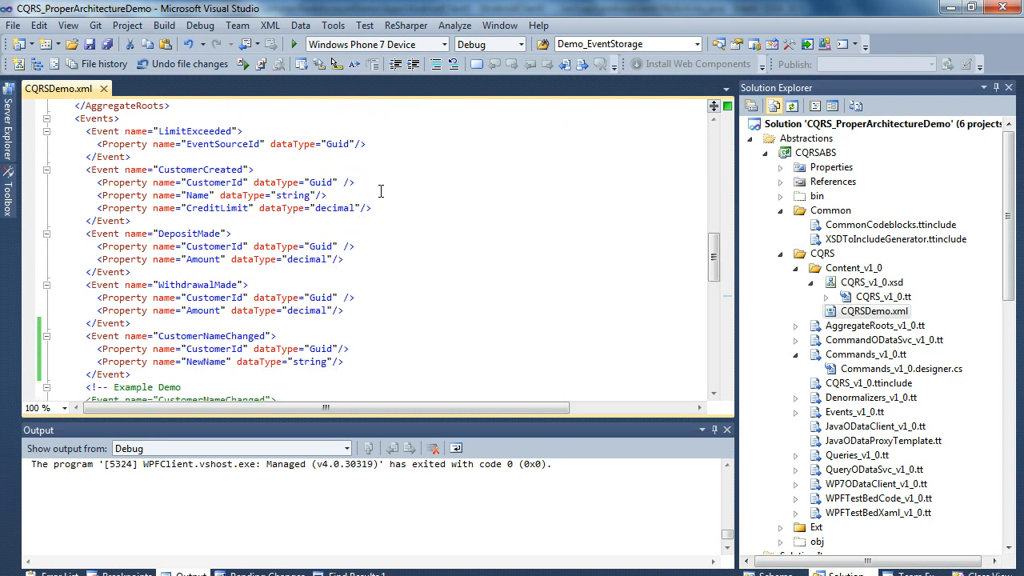
scroll("down", 3)
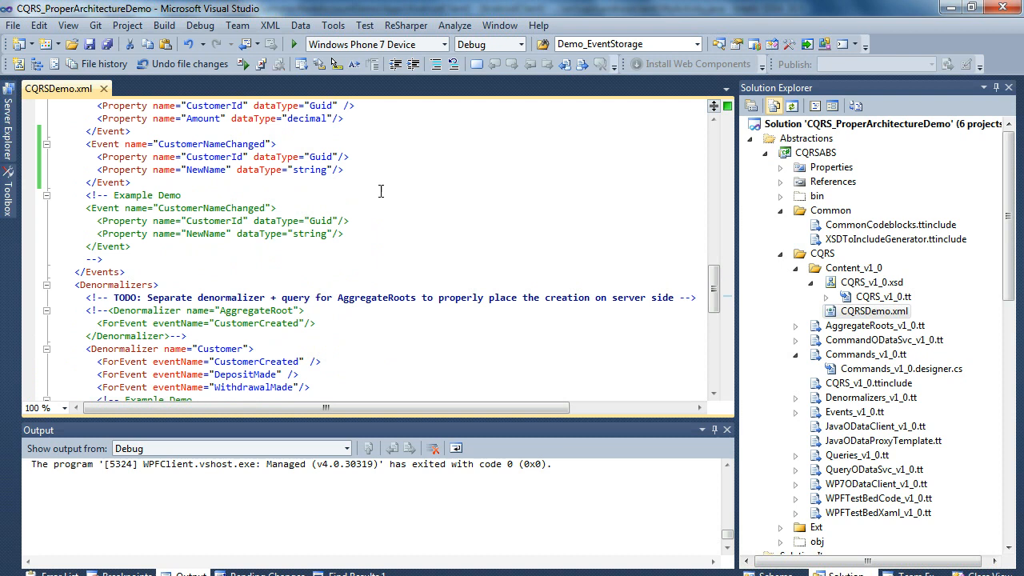
scroll("down", 3)
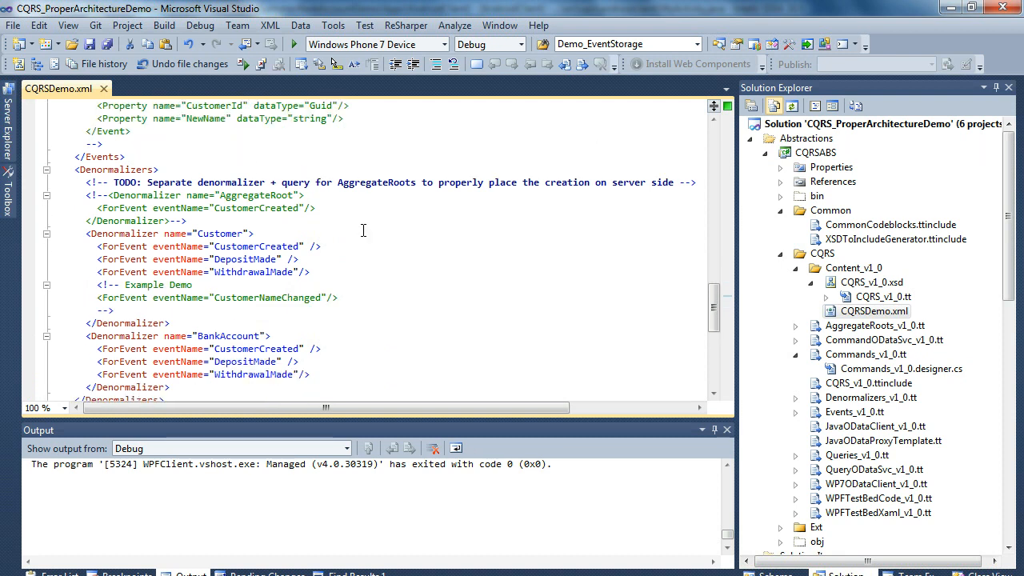
scroll("down", 3)
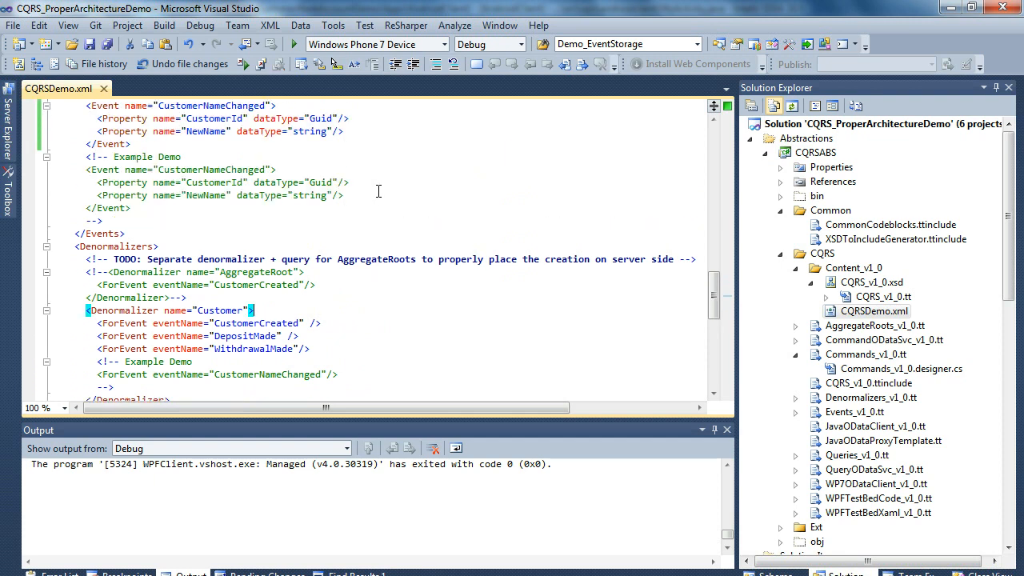
scroll("down", 3)
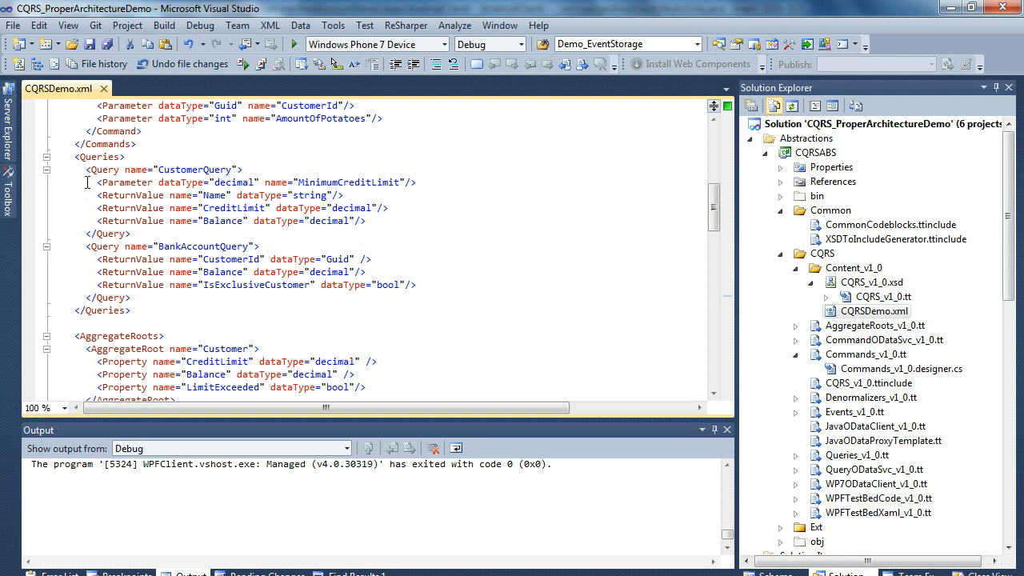
mouse_move(83, 217)
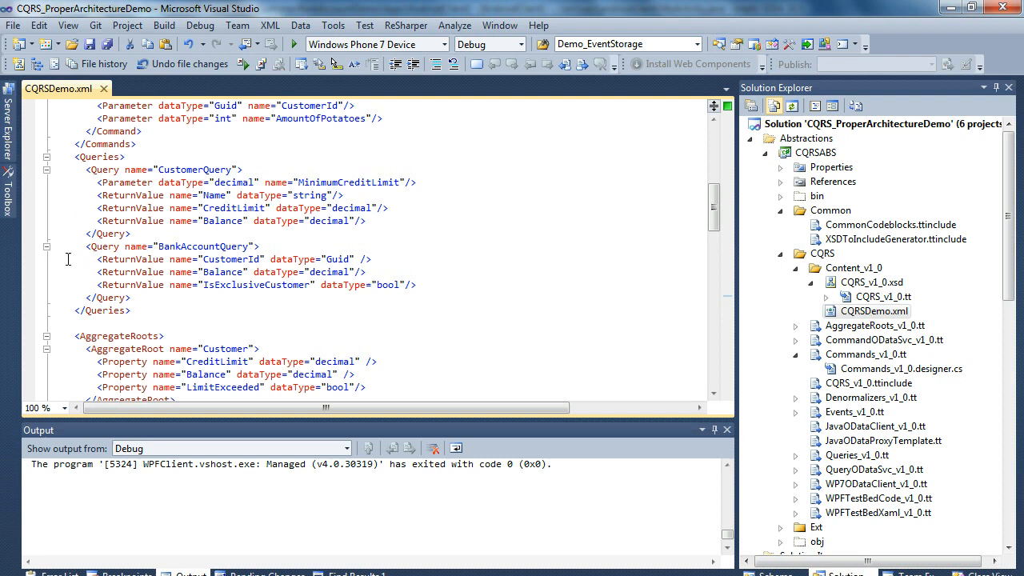
mouse_move(64, 283)
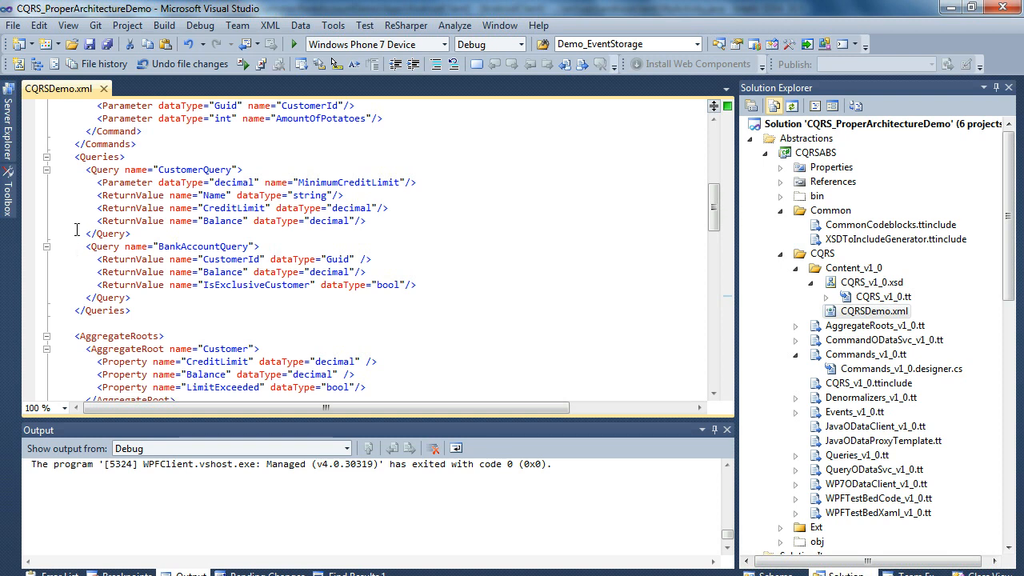
mouse_move(83, 196)
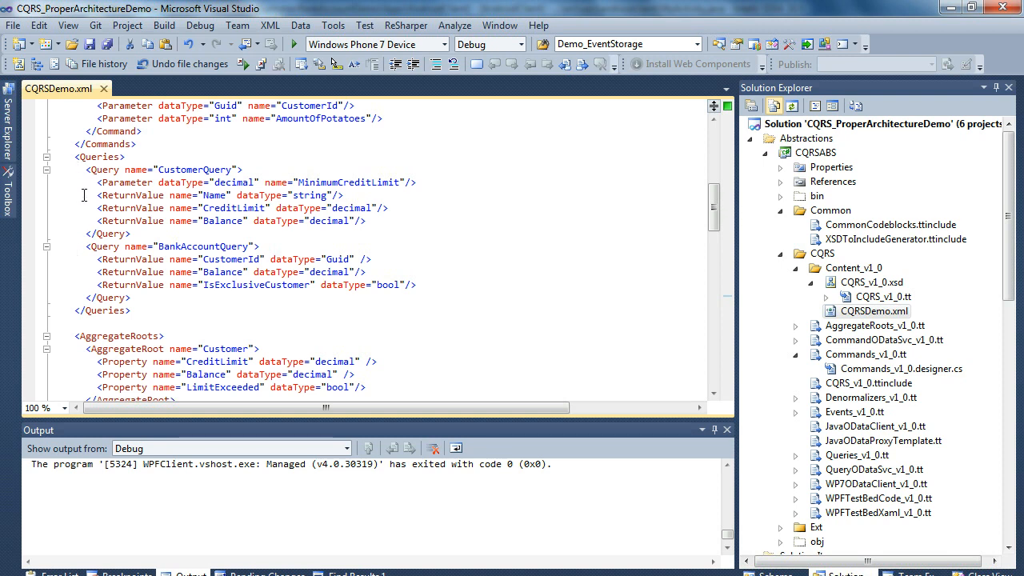
mouse_move(96, 195)
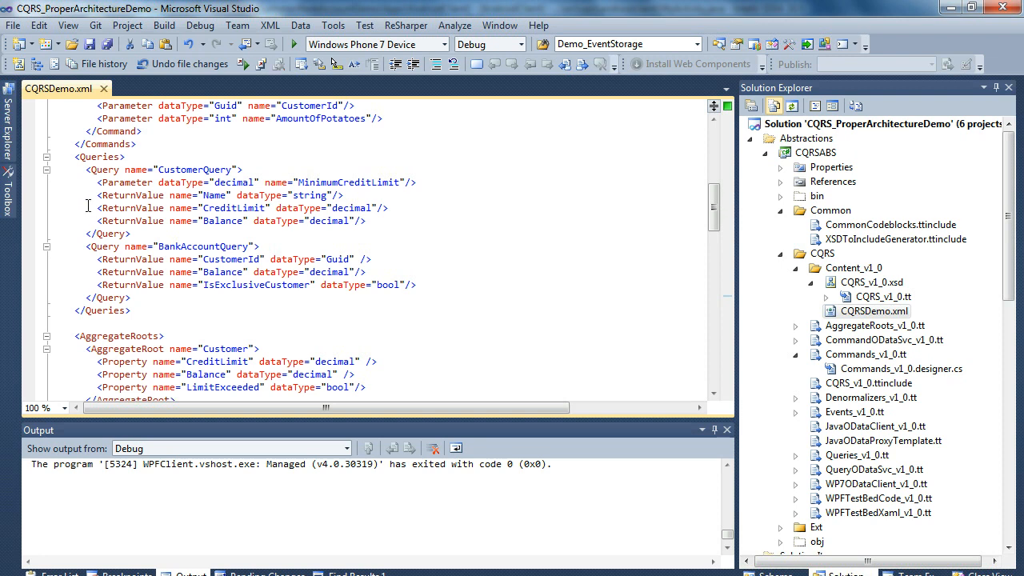
mouse_move(78, 221)
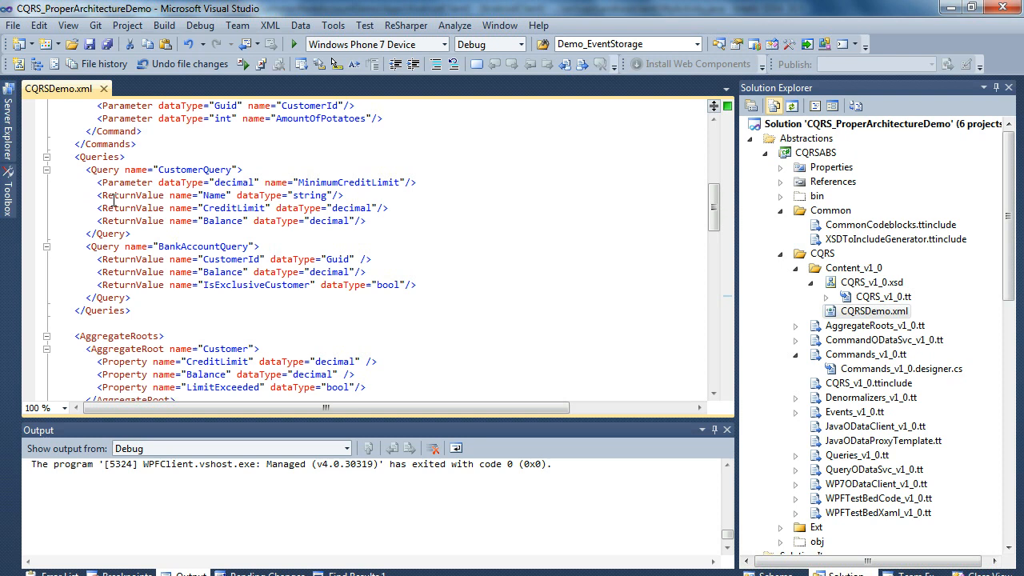
mouse_move(77, 277)
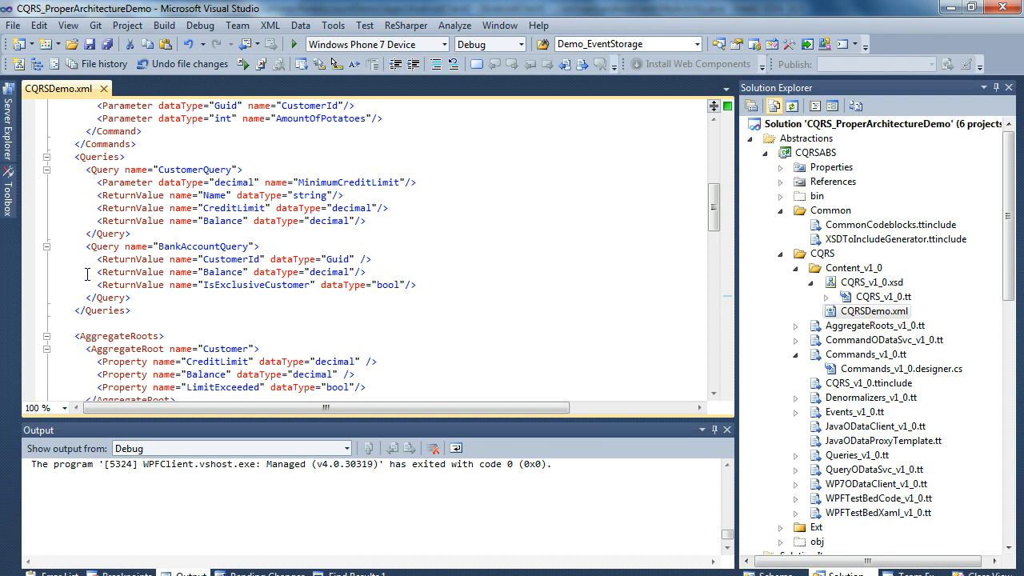
scroll("down", 3)
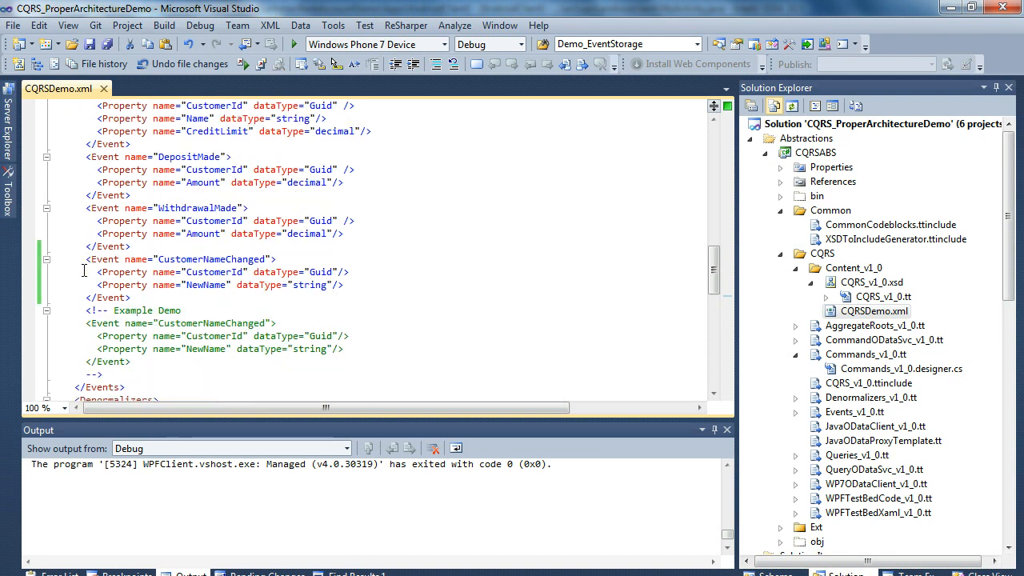
- Add a ForEvent entry for CustomerNameChanged inside the Customer Denormalizer element
scroll("down", 3)
type("<ForEvent/>")
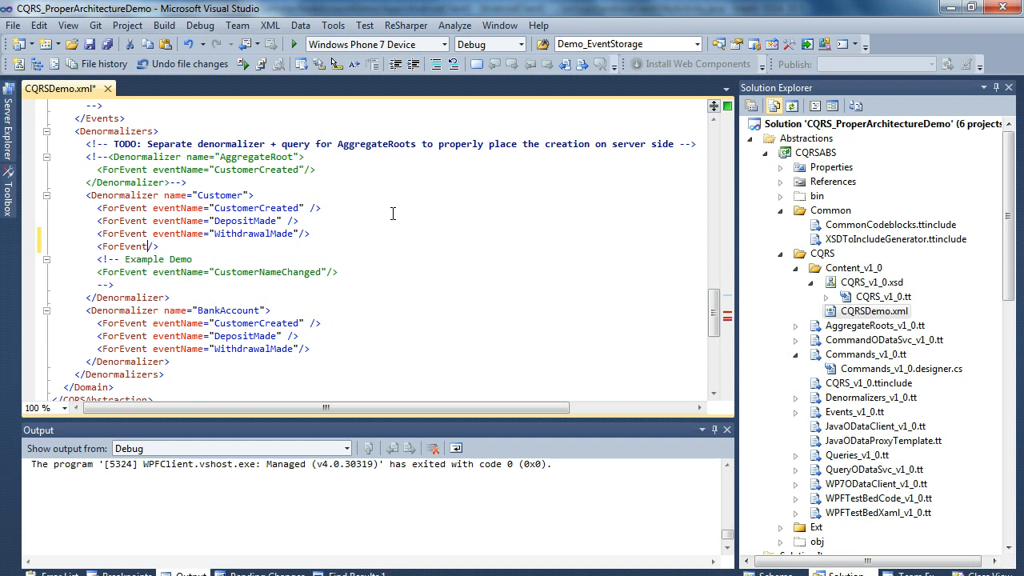
type("C\"")
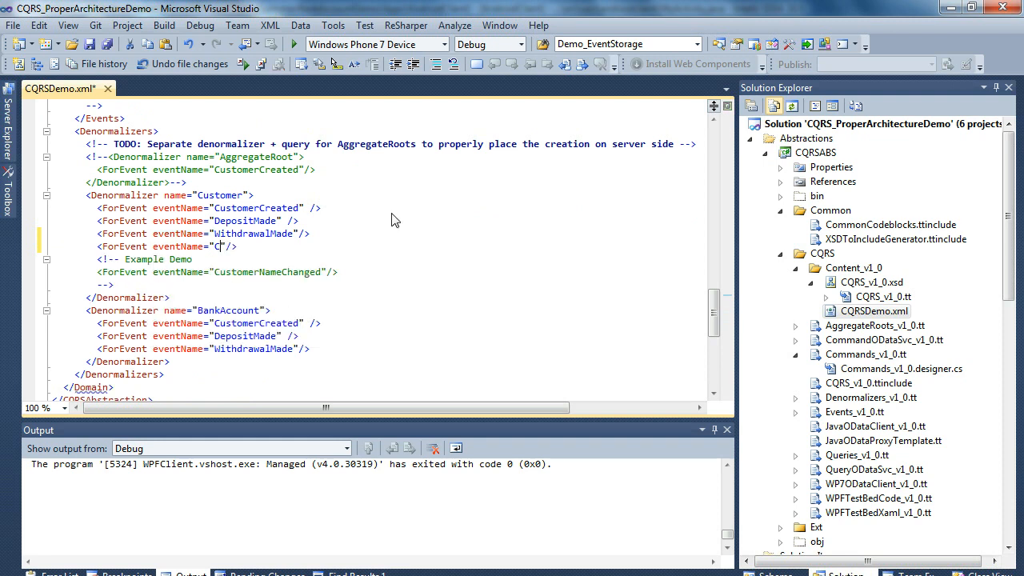
type("ustomerNameChanged")
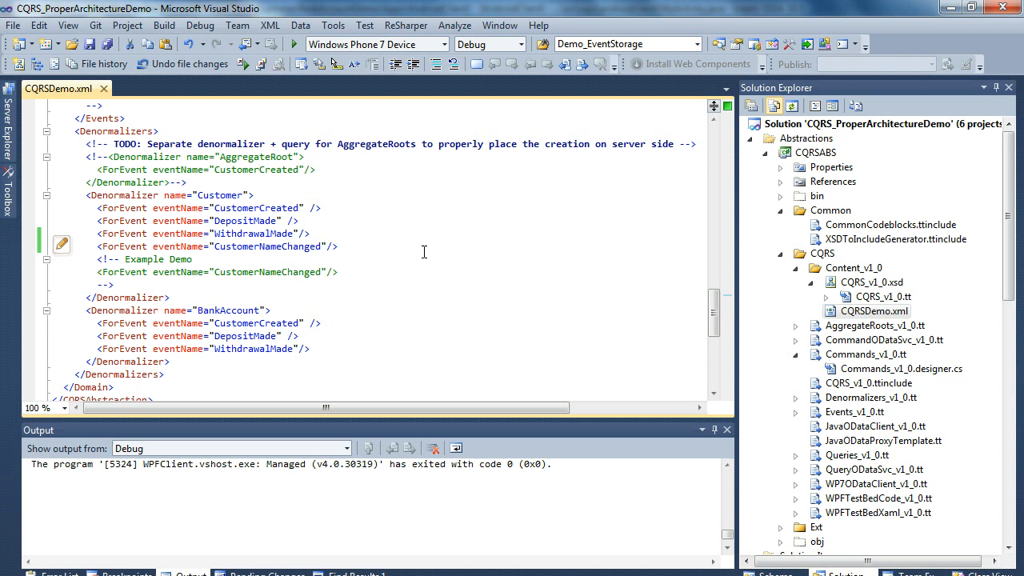
scroll("down", 3)
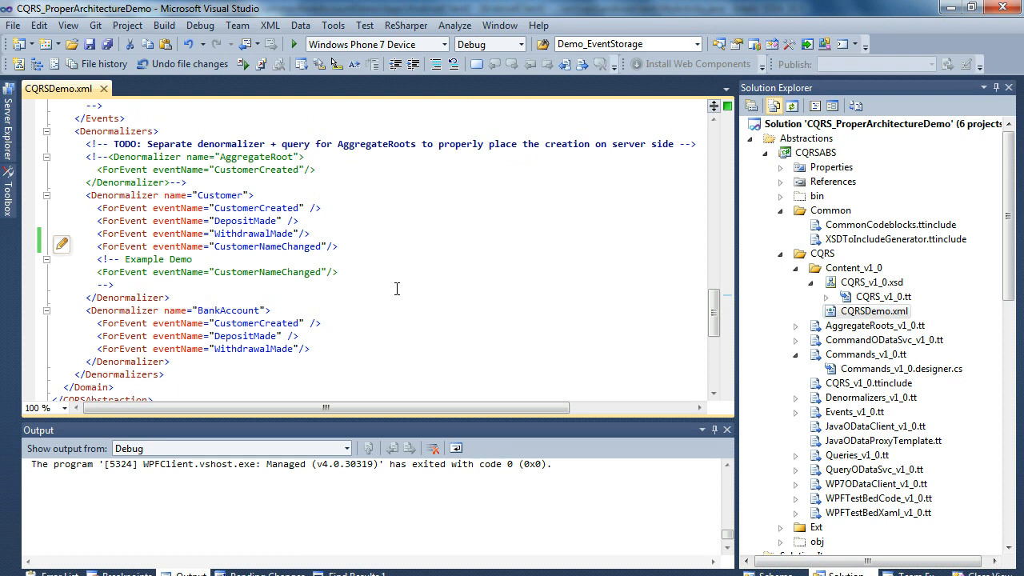
scroll("down", 3)
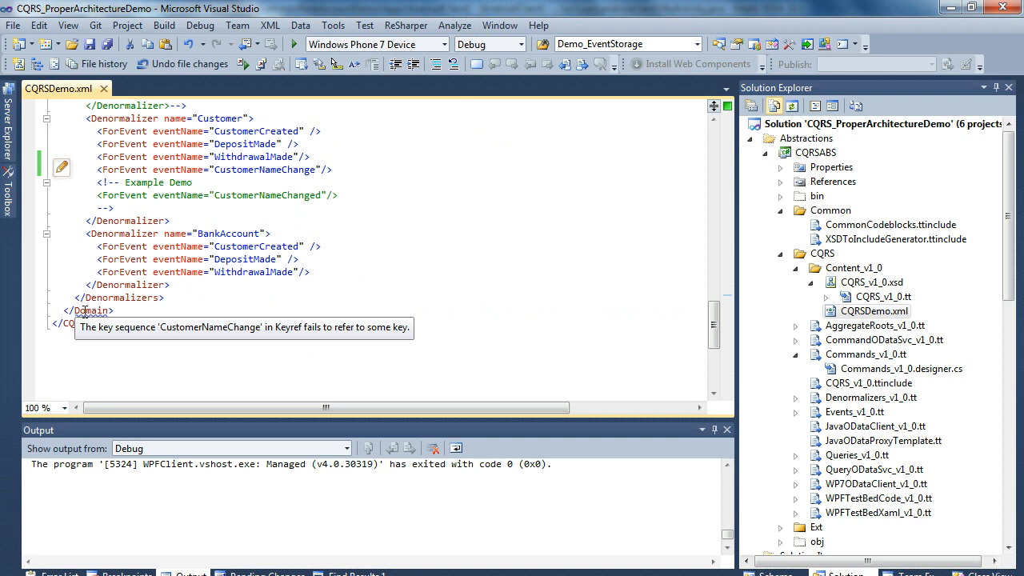
mouse_move(381, 192)
type("d")
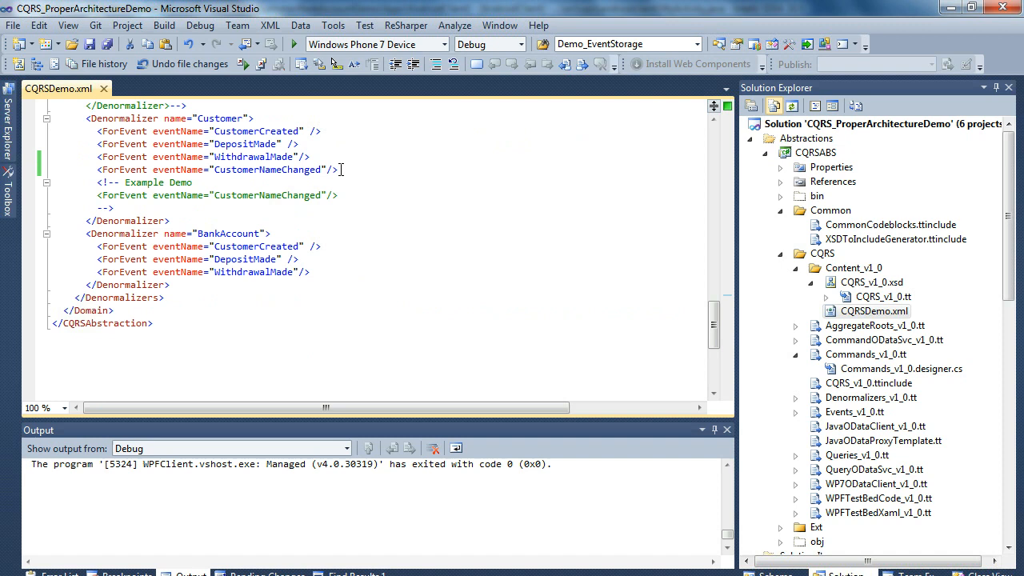
scroll("down", 3)
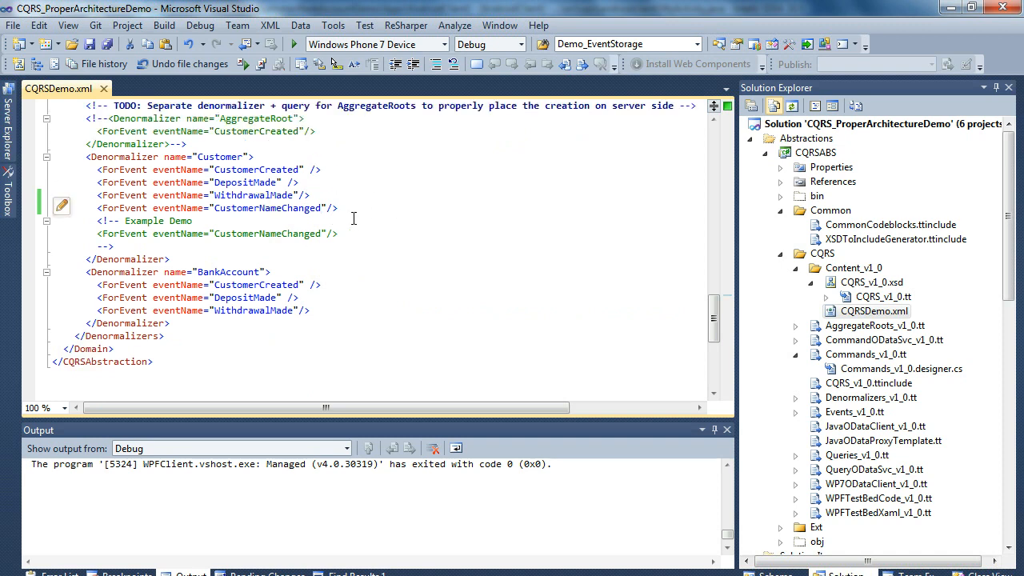
mouse_move(856, 106)
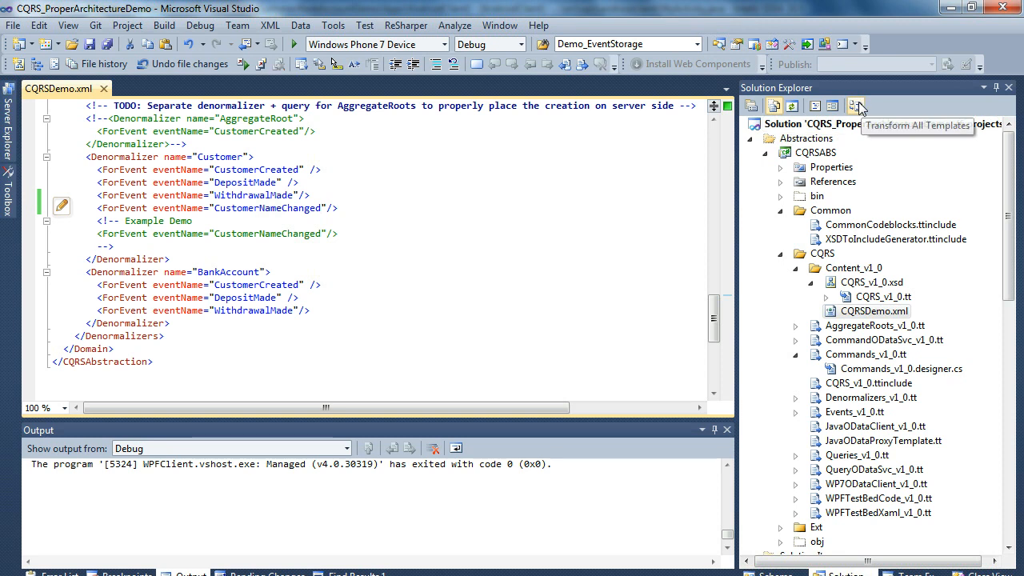
- Transform All Templates to regenerate the code and review the Error List
left_click(856, 105)
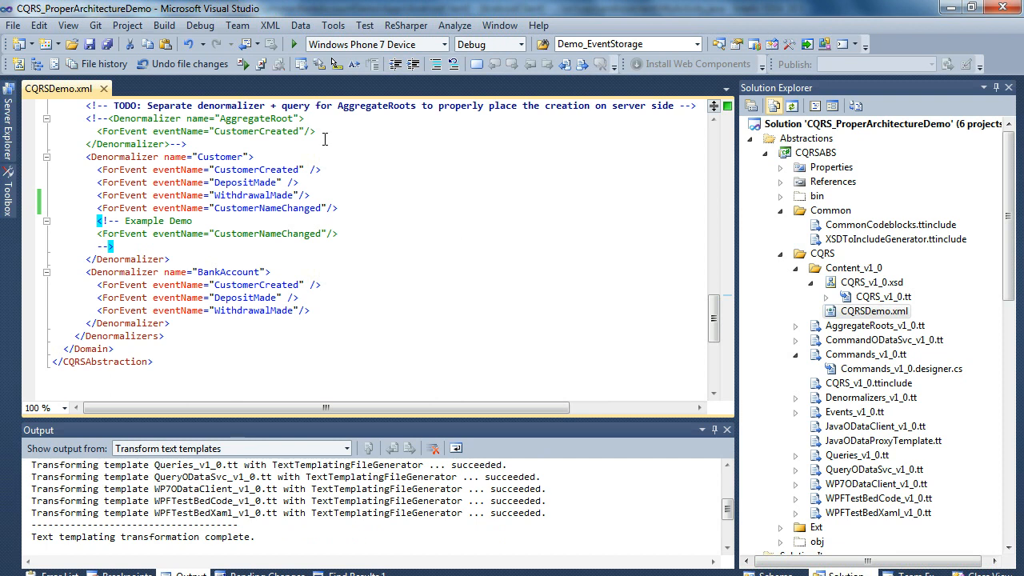
left_click(163, 26)
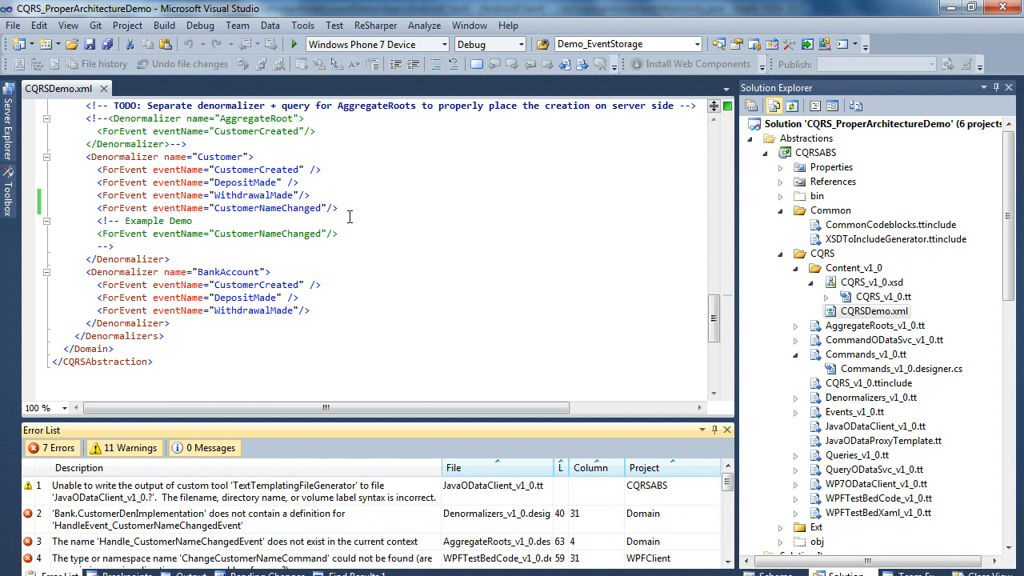
mouse_move(493, 419)
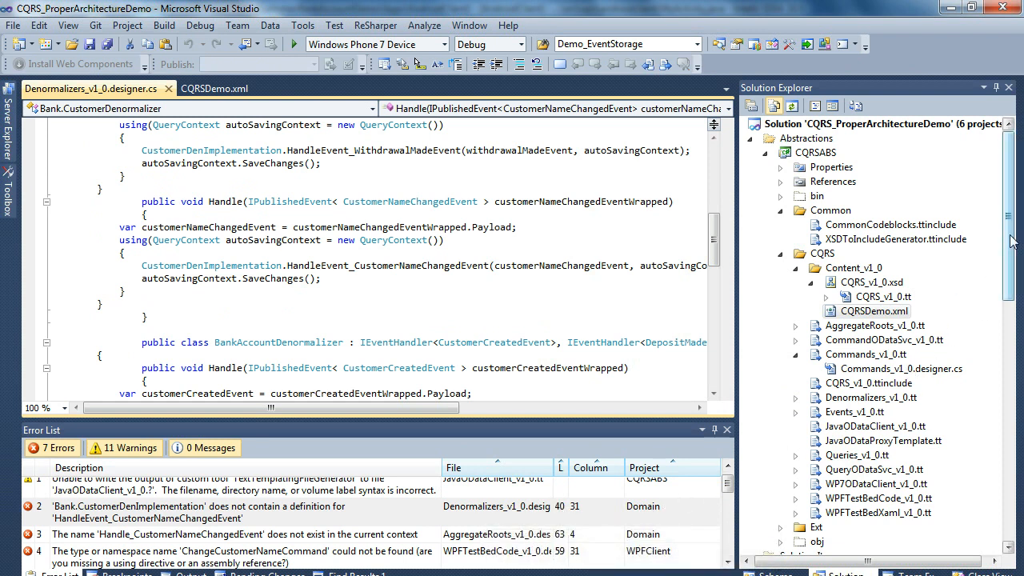
- Open Denormalizers_v1_0.designer.cs and scroll to the CustomerNameChanged handler call
scroll("down", 3)
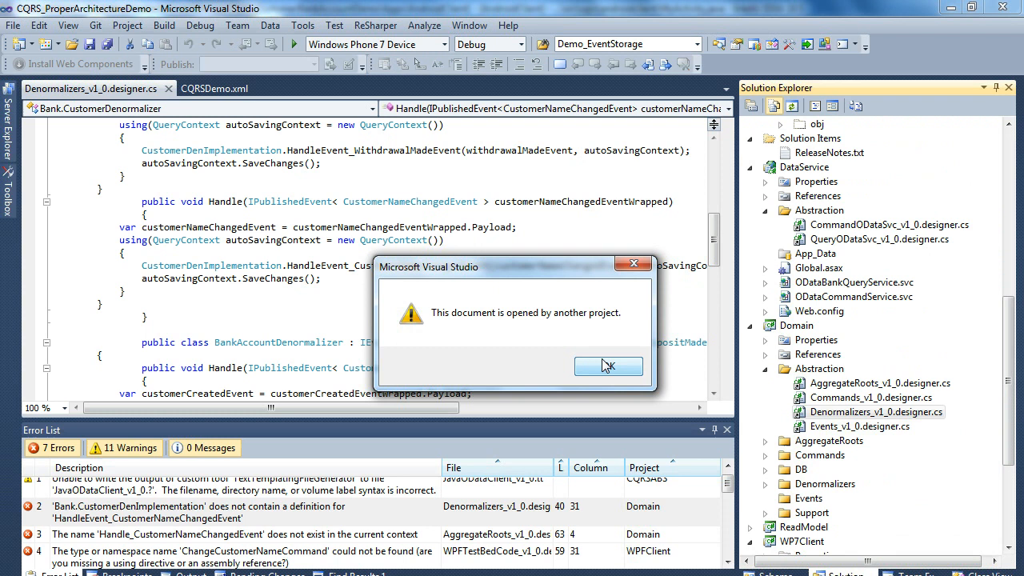
left_click(608, 365)
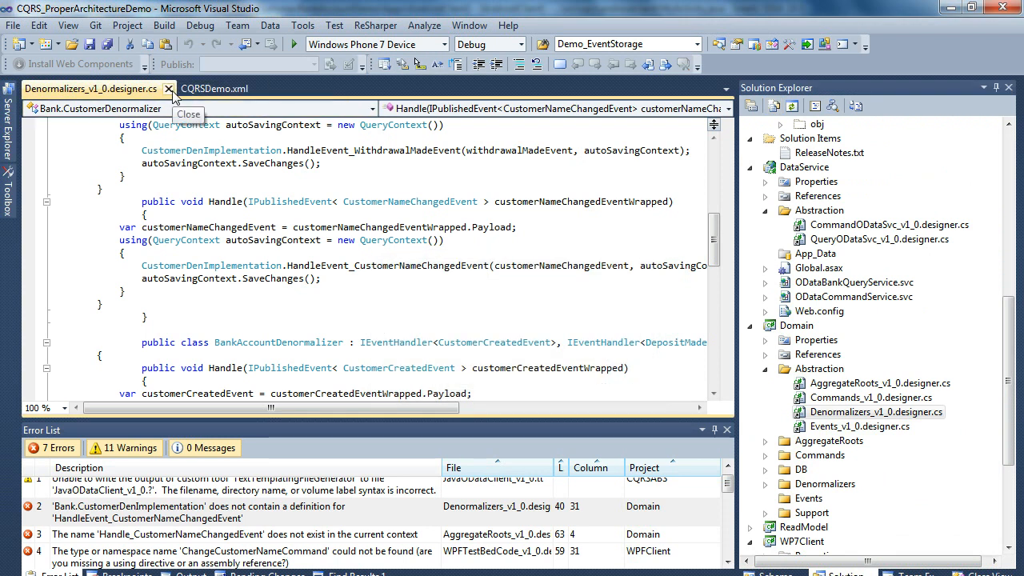
mouse_move(651, 277)
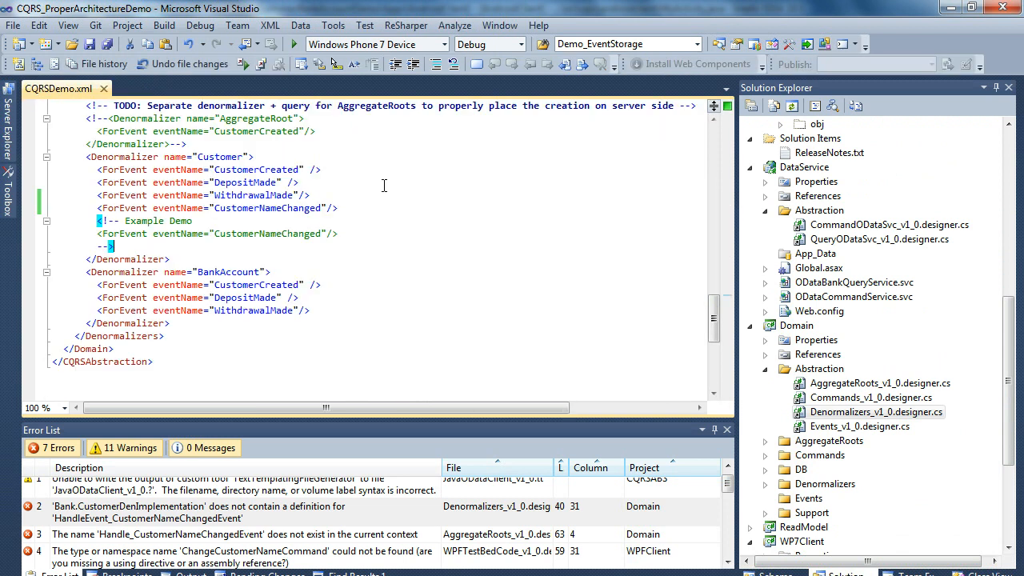
mouse_move(863, 420)
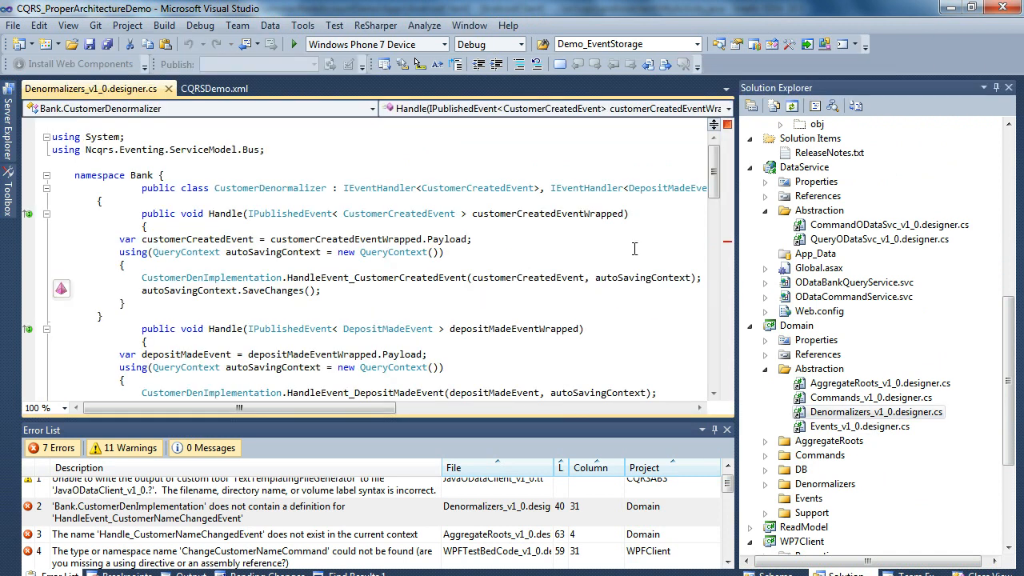
mouse_move(729, 246)
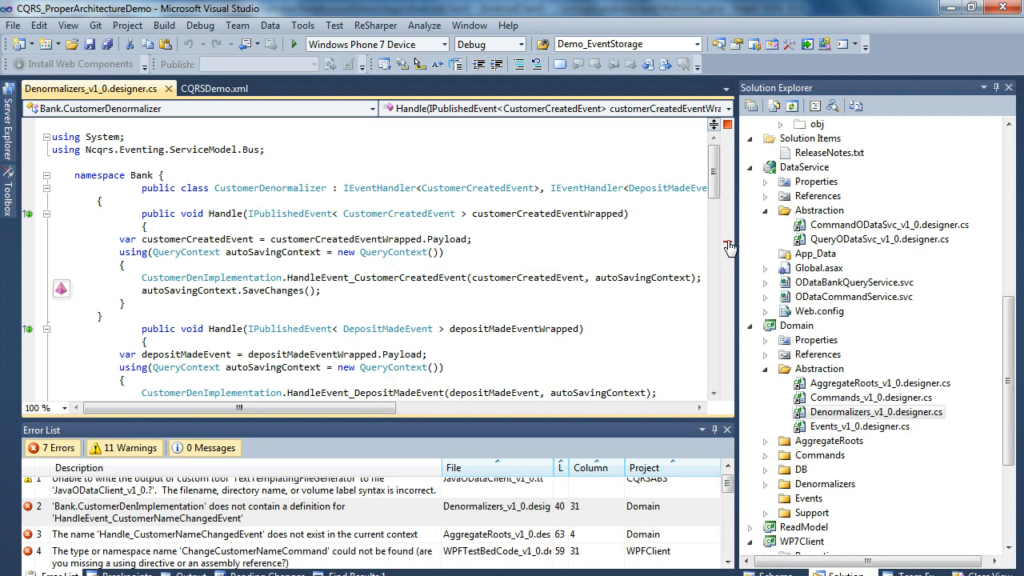
scroll("down", 3)
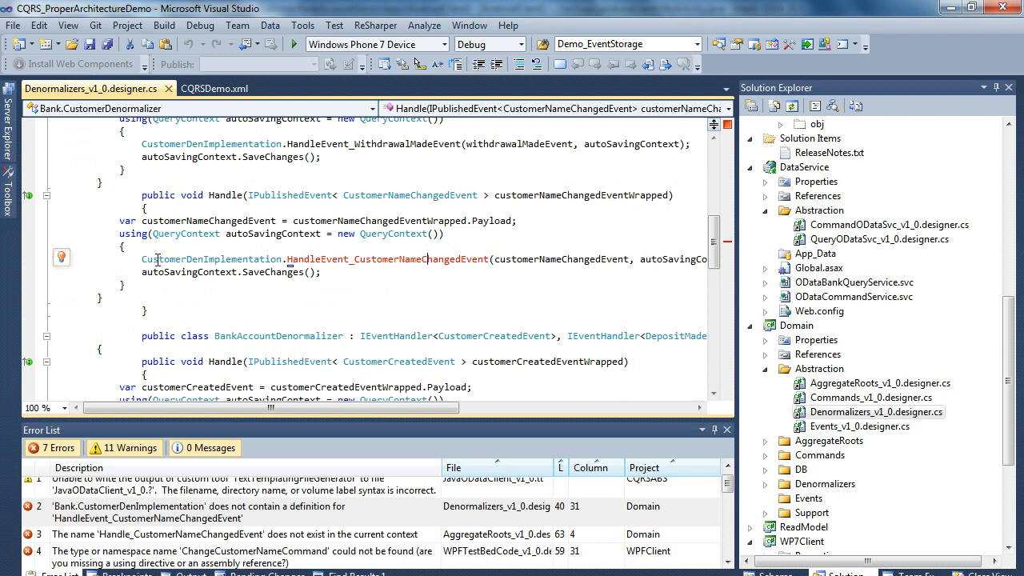
- Generate the HandleEvent_CustomerNameChangedEvent method and remove its NotImplementedException placeholder
left_click(74, 256)
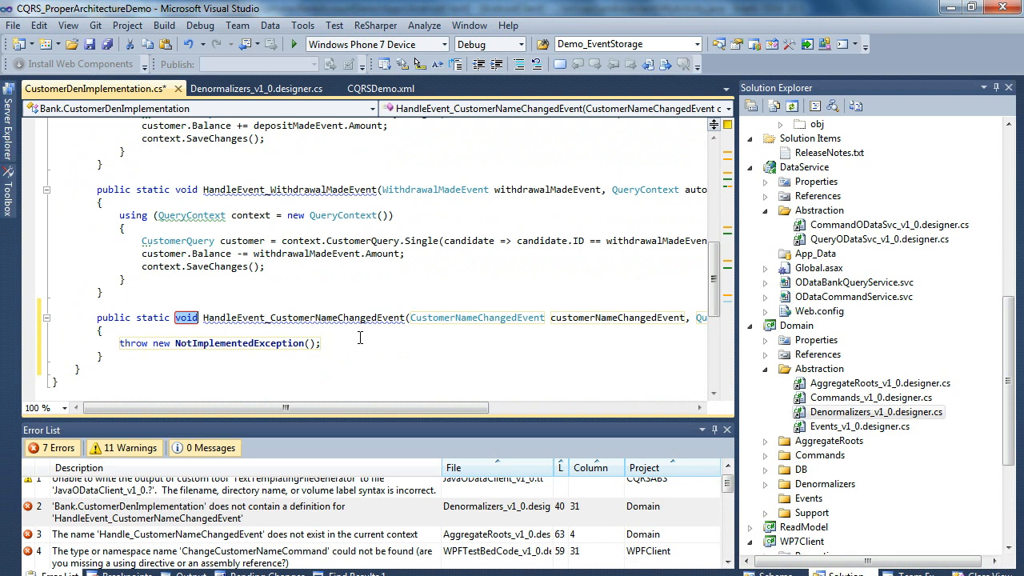
mouse_move(416, 355)
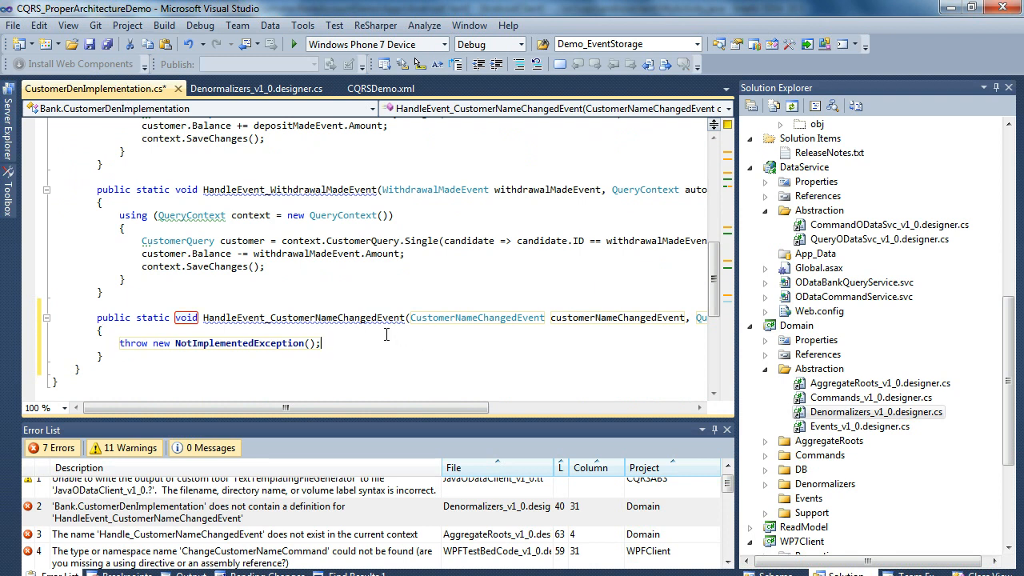
key("Delete")
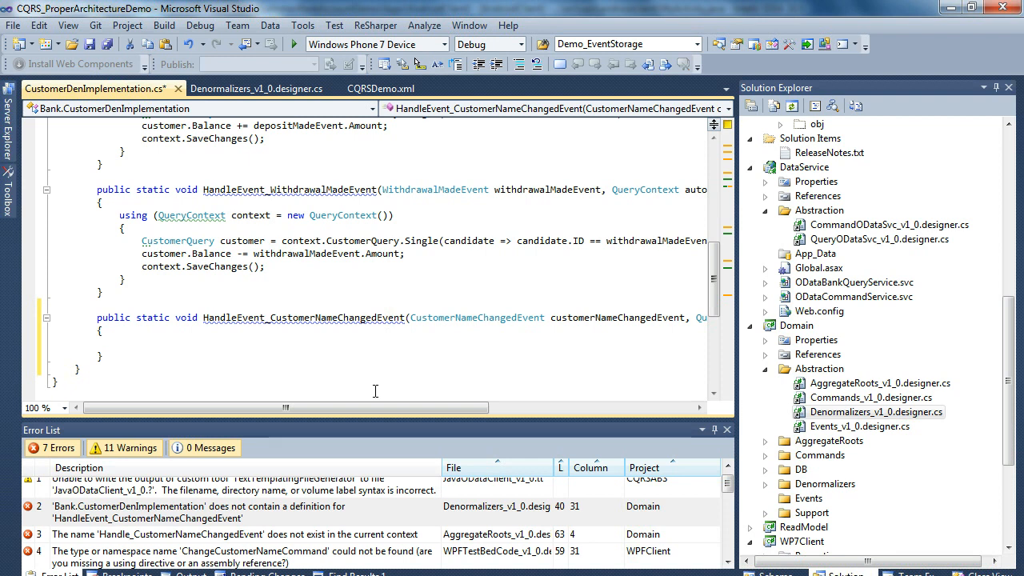
left_click_drag(284, 408, 467, 407)
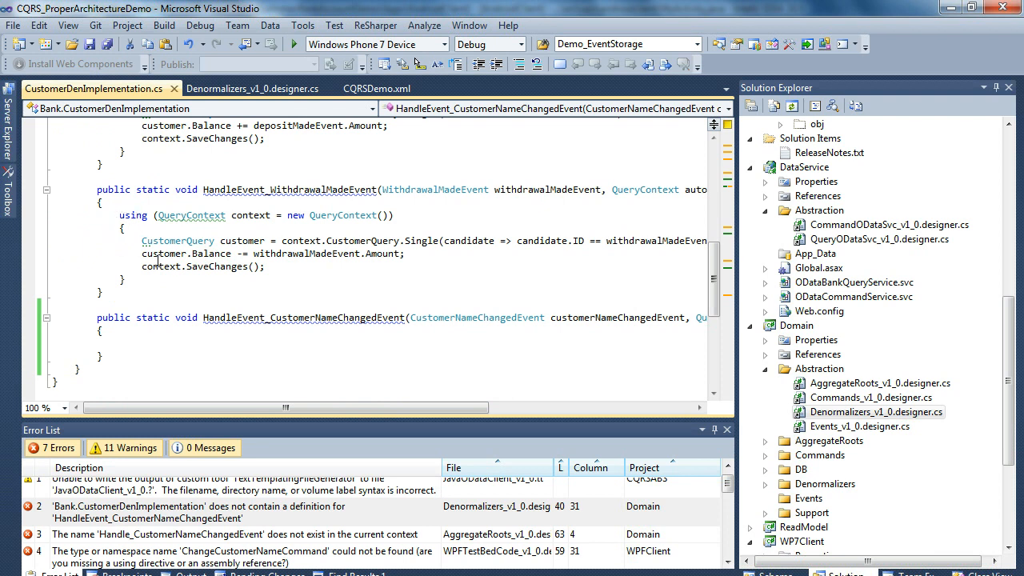
right_click(156, 261)
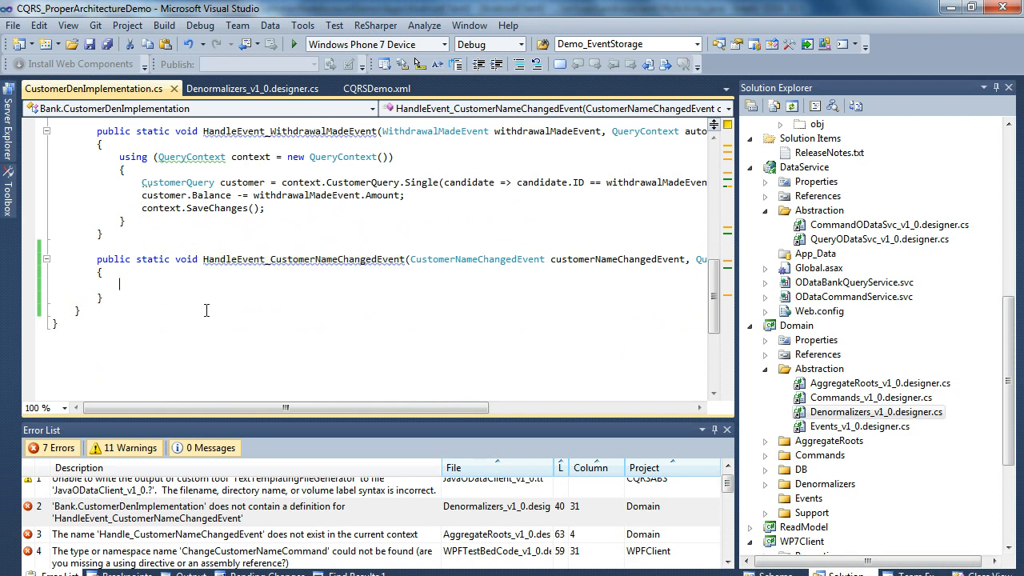
- Look up the customer via autoSavingContext CustomerQuery.Single matching the event's CustomerId
type("a")
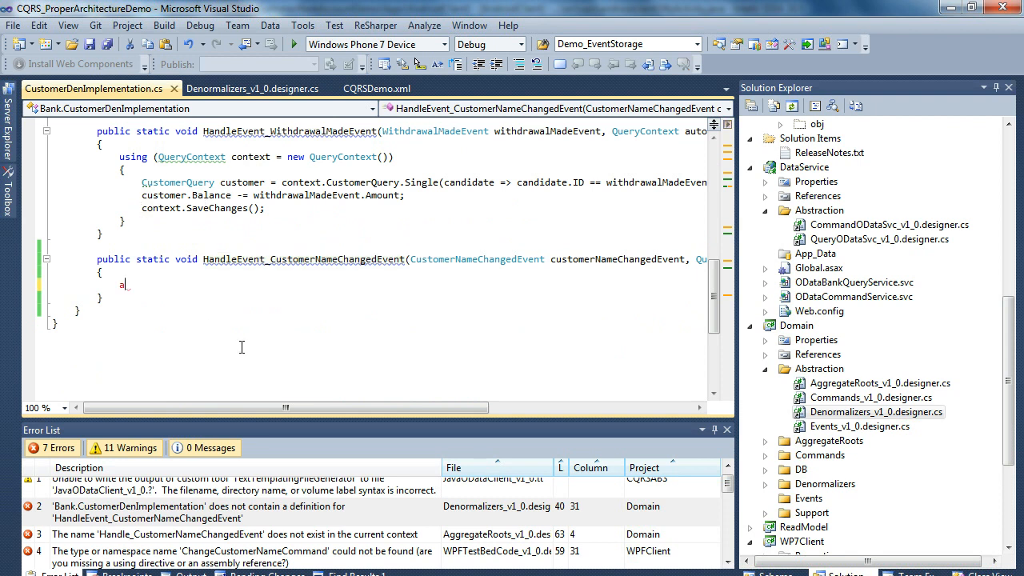
type("utoSavingContext")
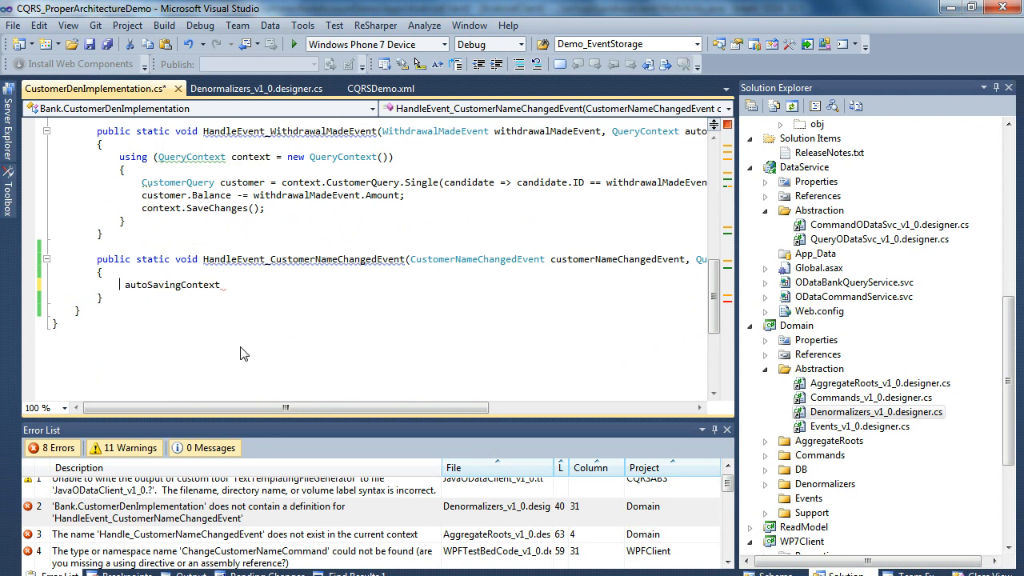
type("CQ")
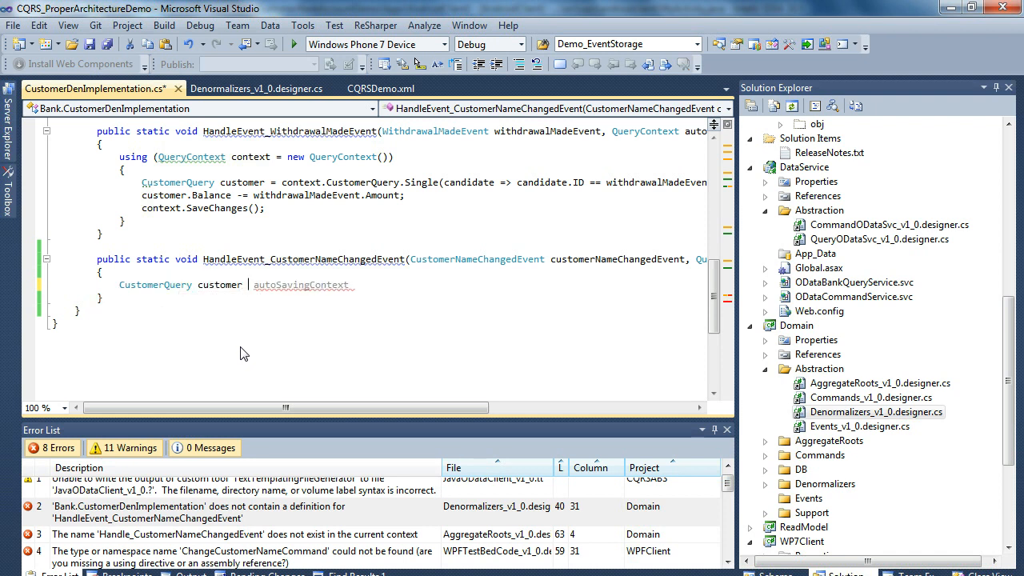
type("=")
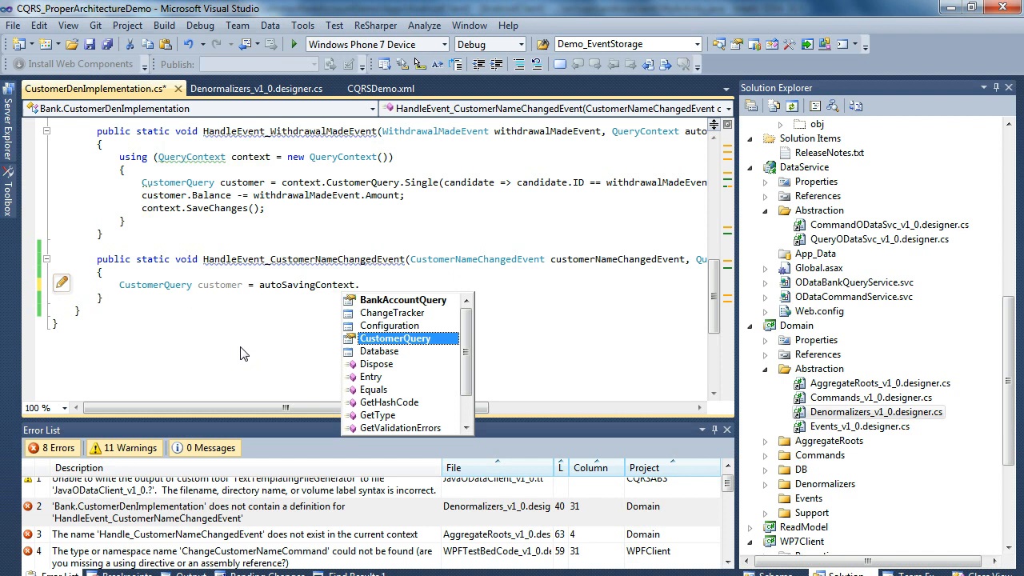
type(".C")
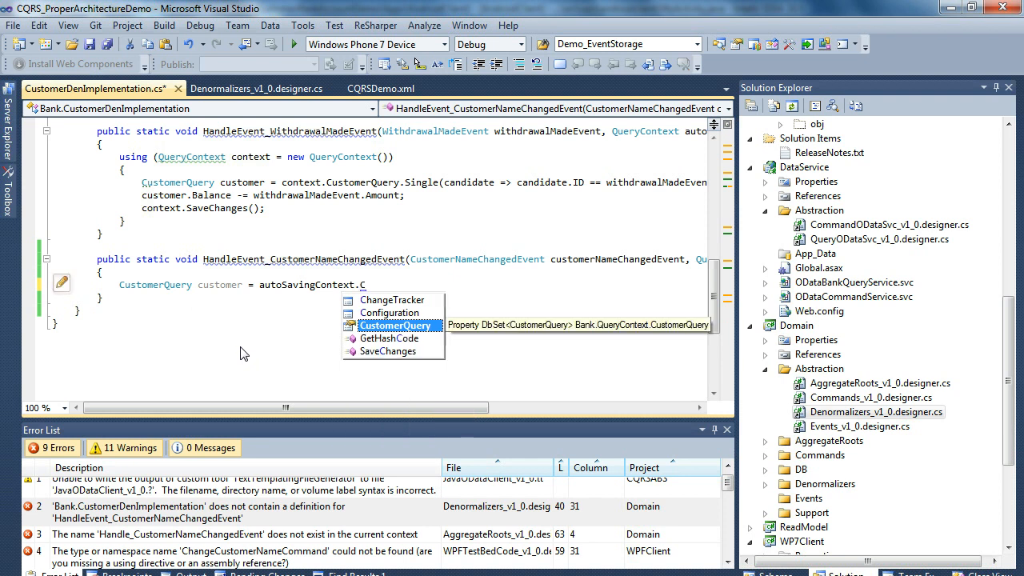
type("CustomerQuery.Single(candidate => canddi")
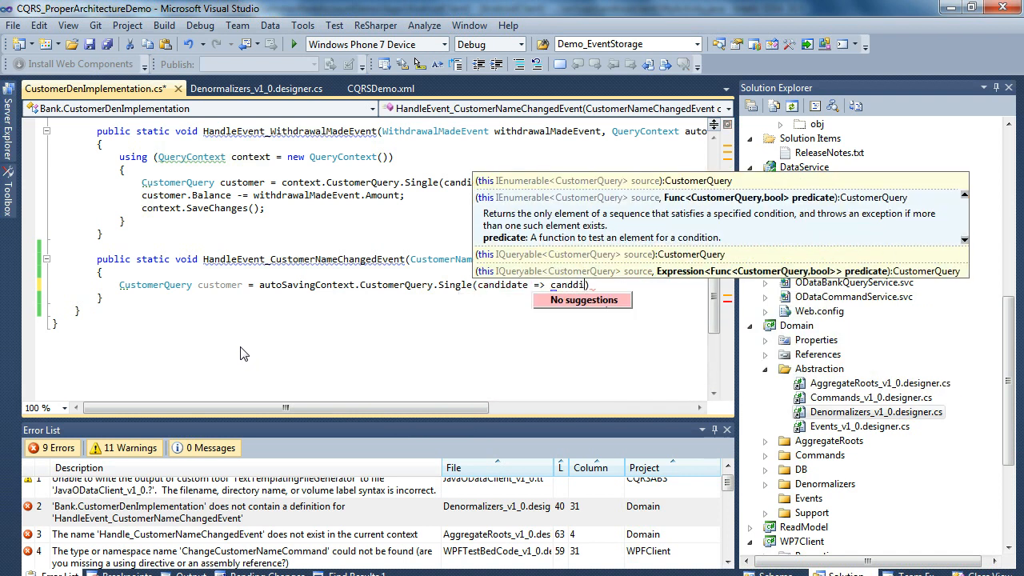
type("candidate.ID")
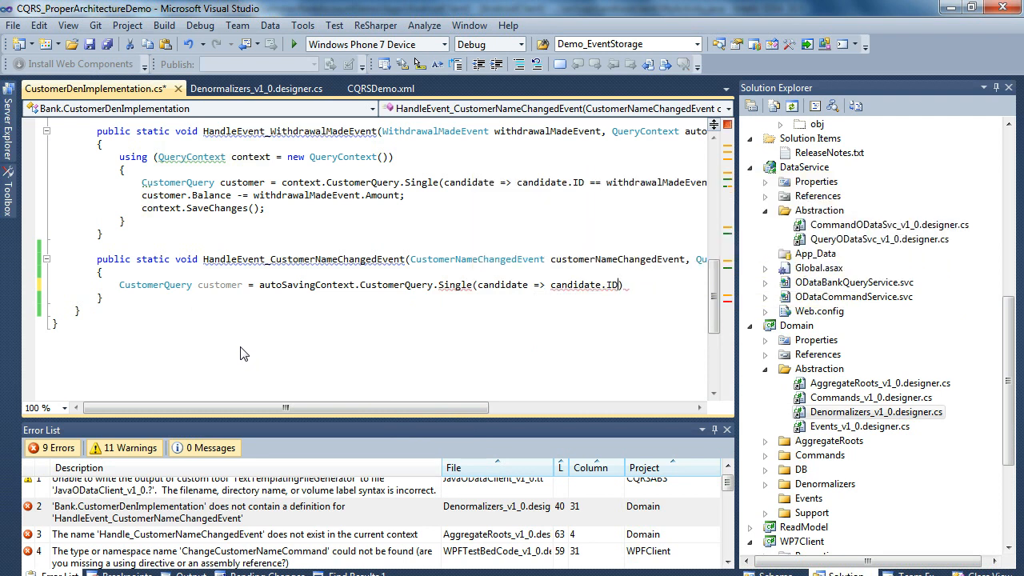
type("cu")
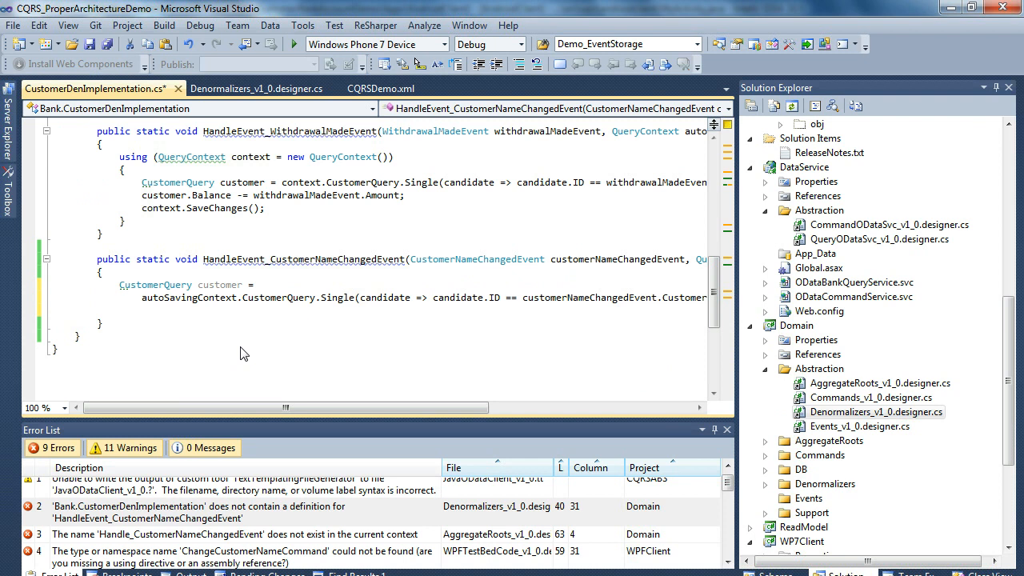
- Assign customer.Name from customerNameChangedEvent.NewName
type("customer.Name =")
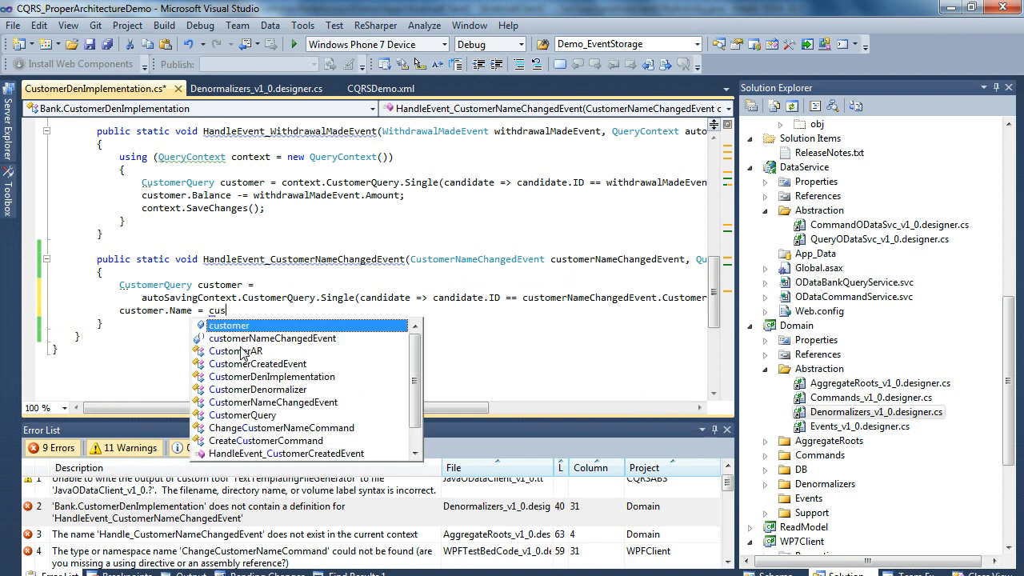
type("customerNameChangedEvent.")
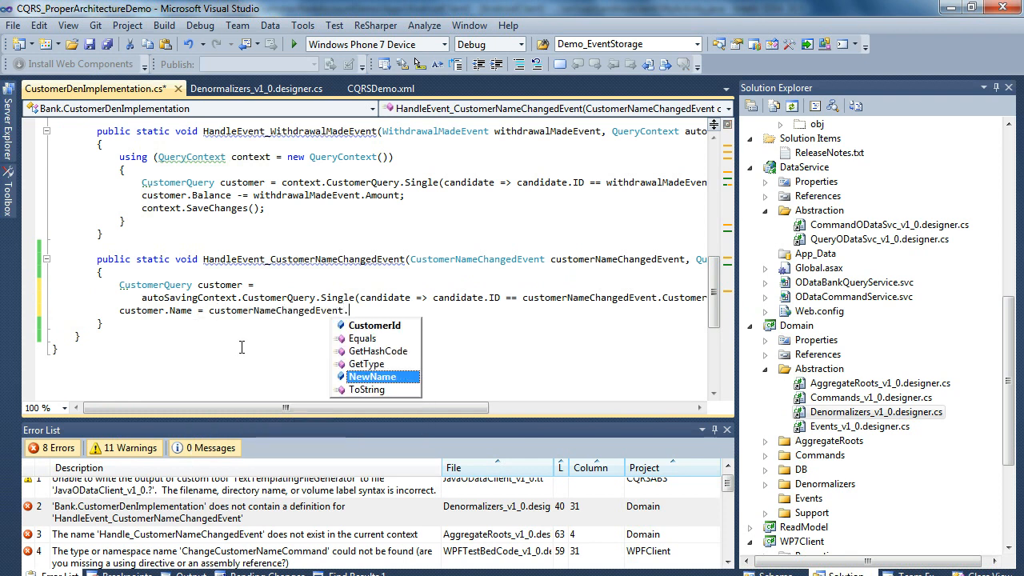
type("NewName;")
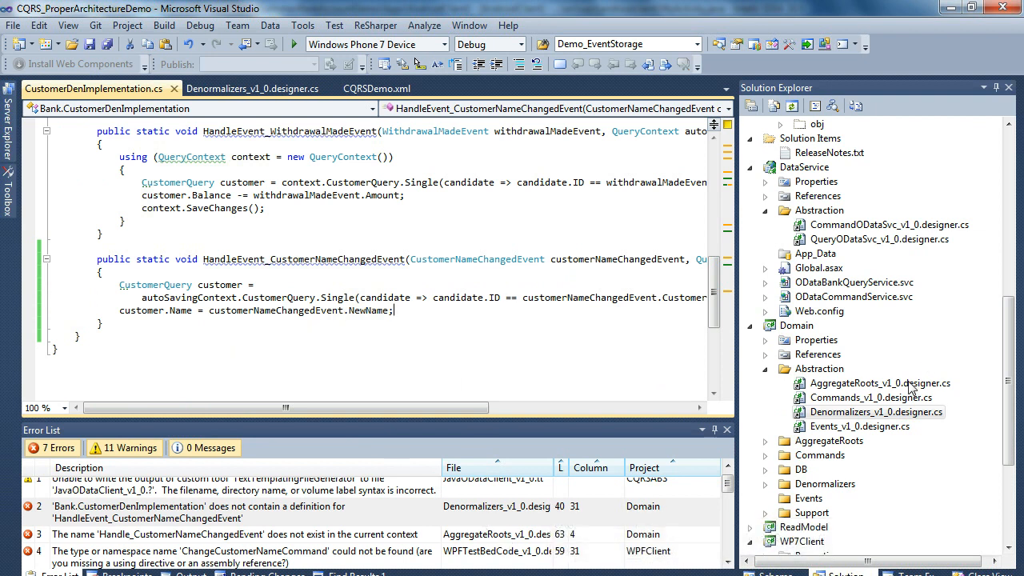
- Add an empty Handle_CustomerNameChangedEvent method to CustomerAR.cs so the solution builds
double_click(877, 384)
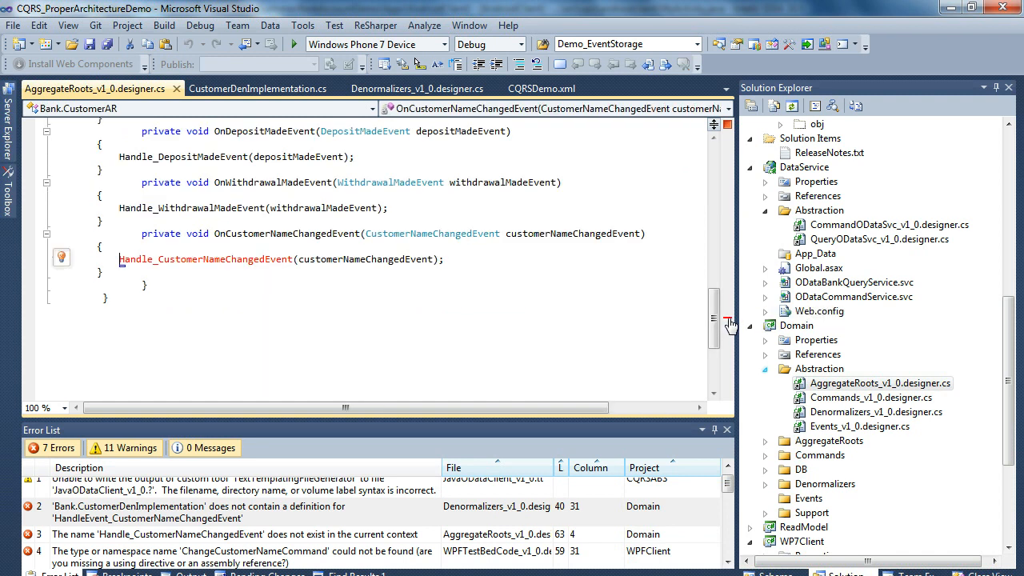
mouse_move(271, 282)
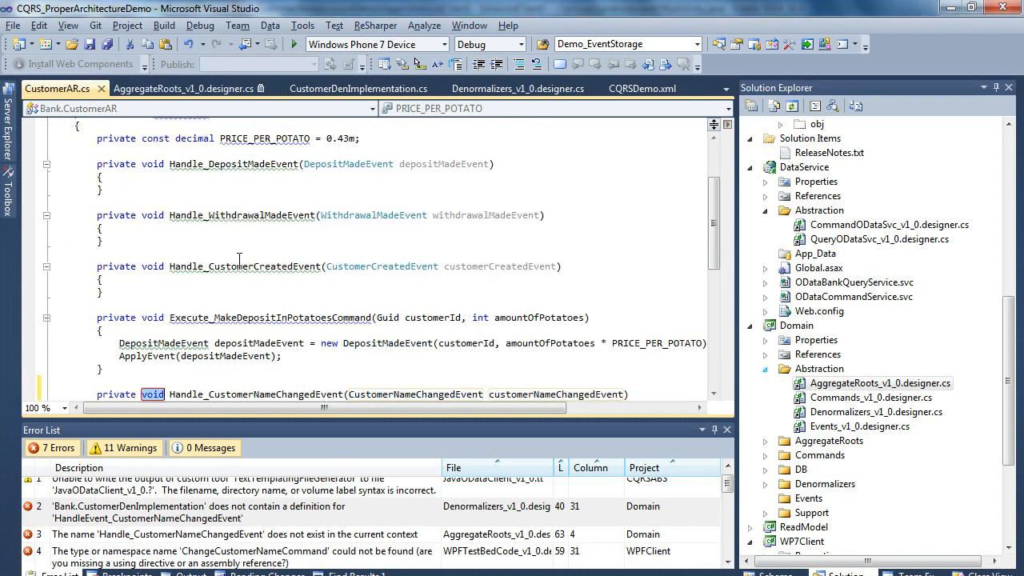
type("throw new NotImplementedException();")
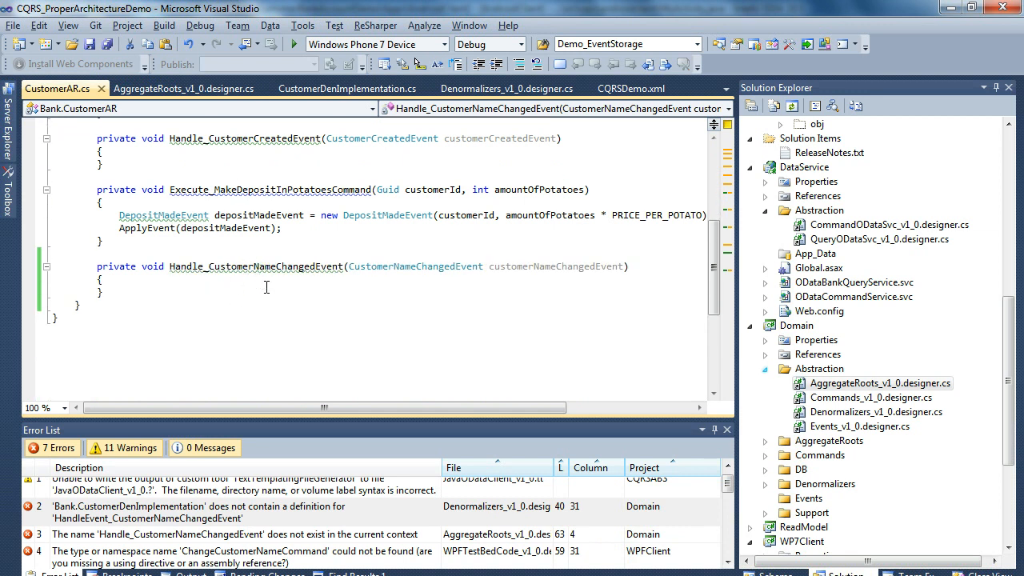
scroll("down", 3)
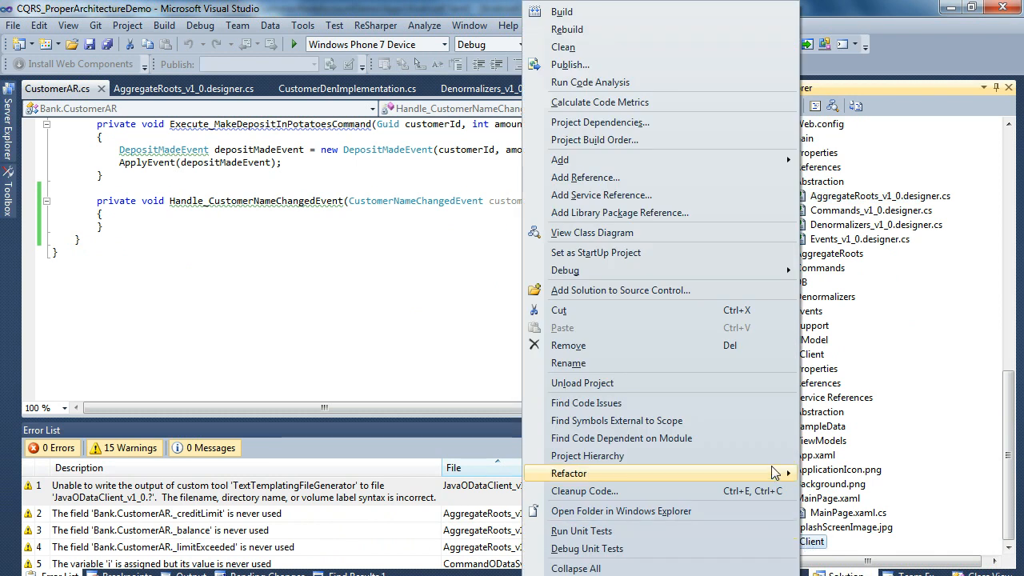
mouse_move(648, 269)
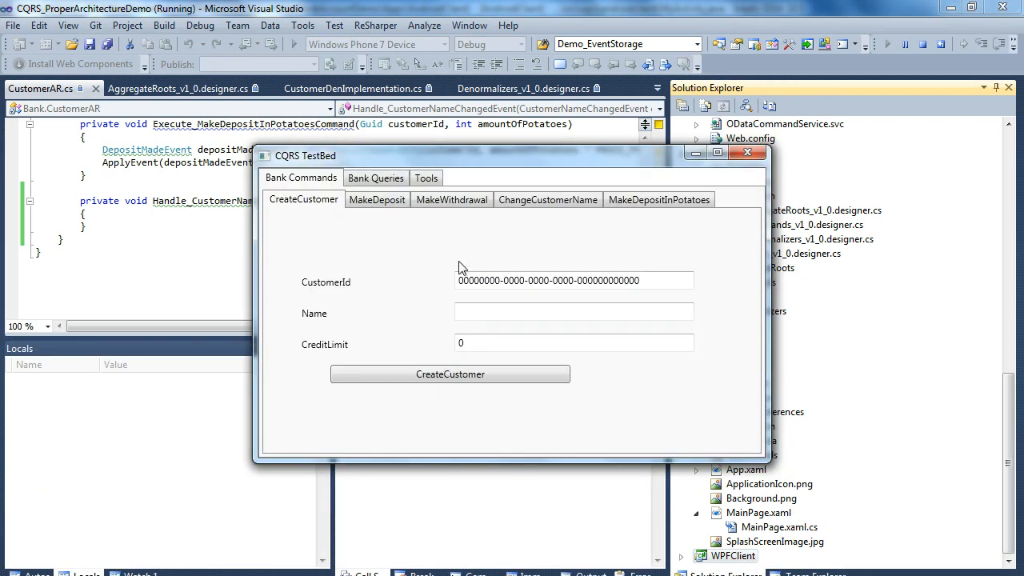
mouse_move(377, 199)
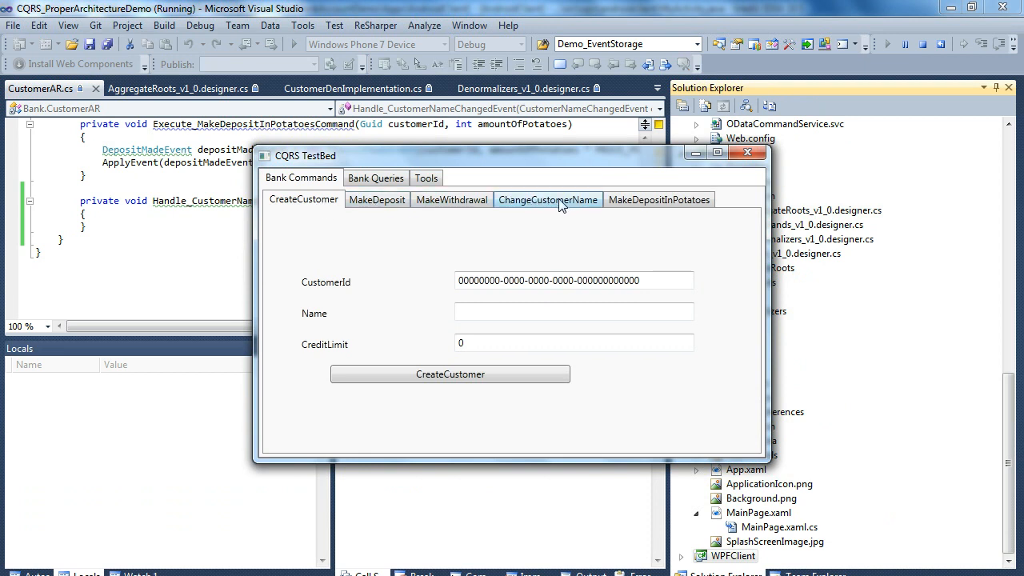
- Copy the first customer's id into the ChangeCustomerName form and enter New Test Name
left_click(547, 198)
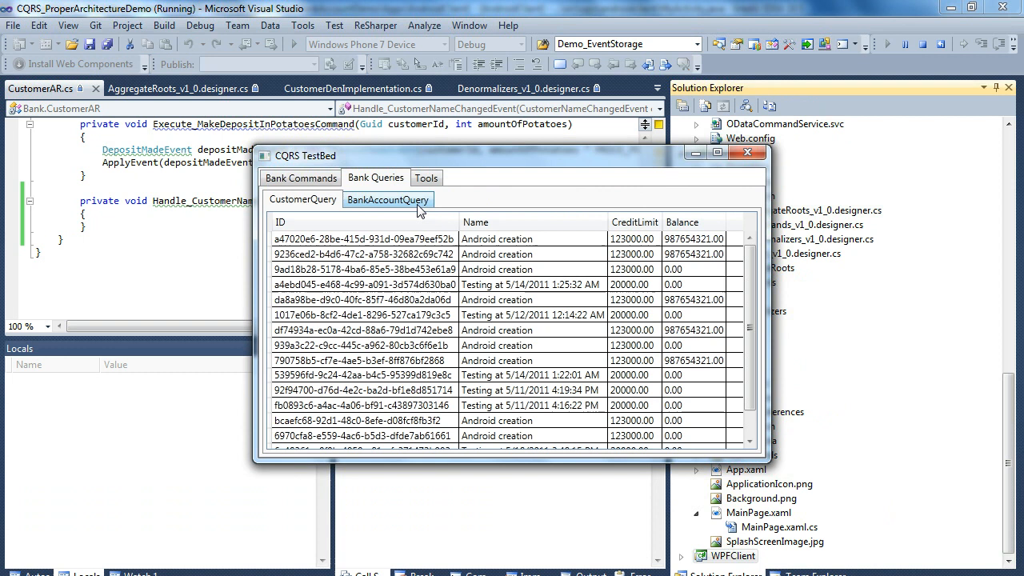
left_click(302, 198)
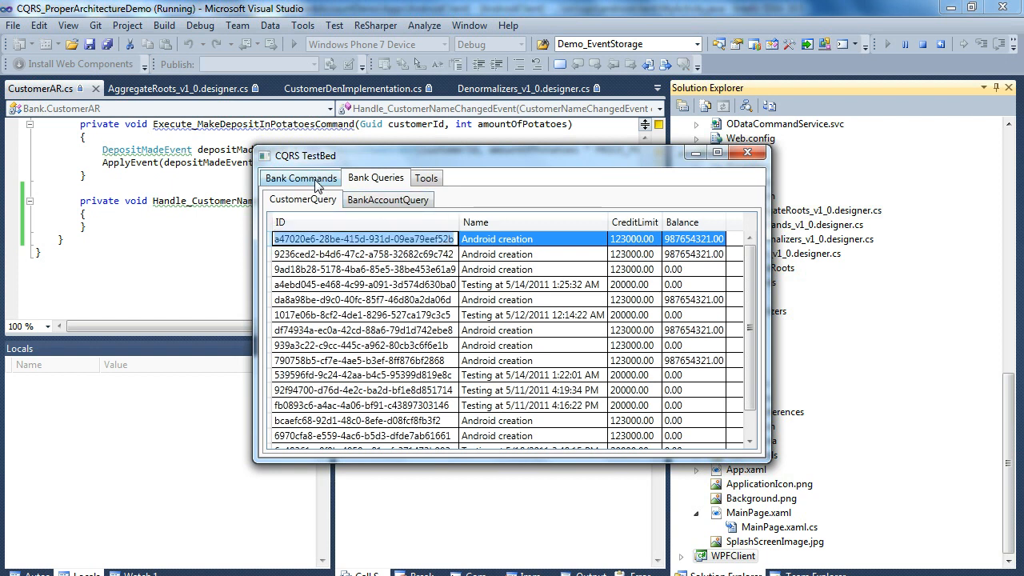
left_click(301, 176)
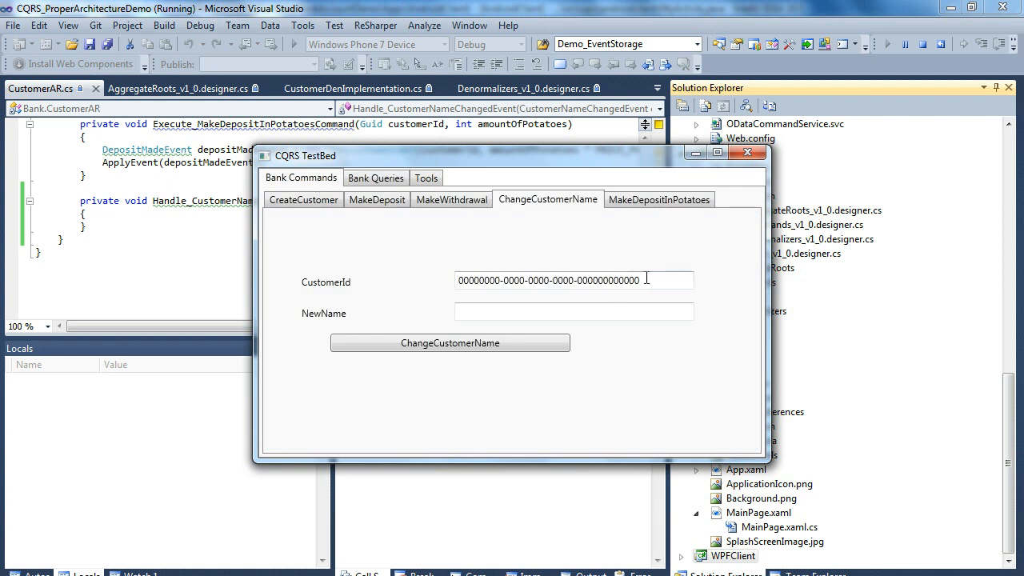
type("a47020e6-28be-415d-931d-09ea79eef52b")
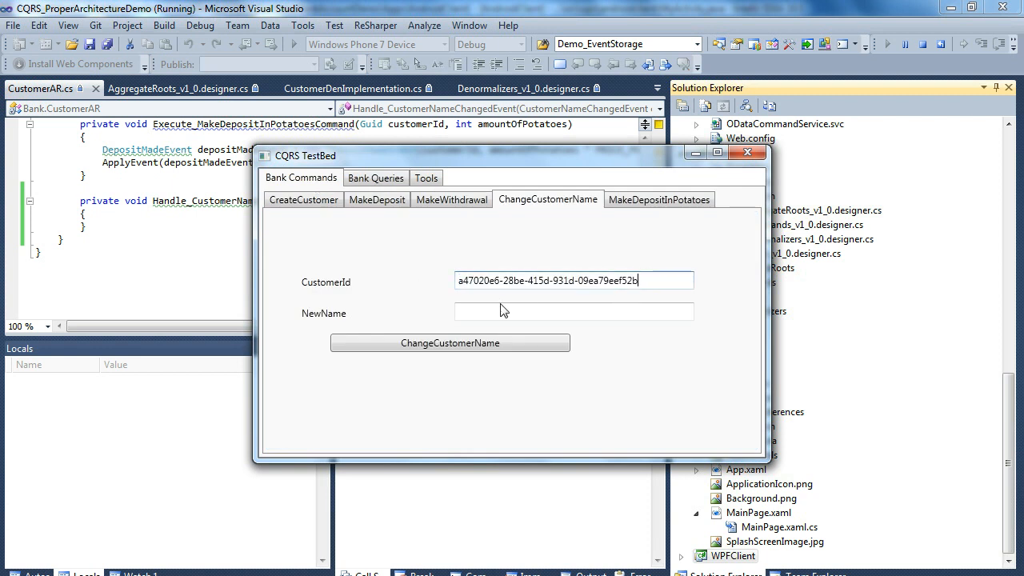
type("New Te")
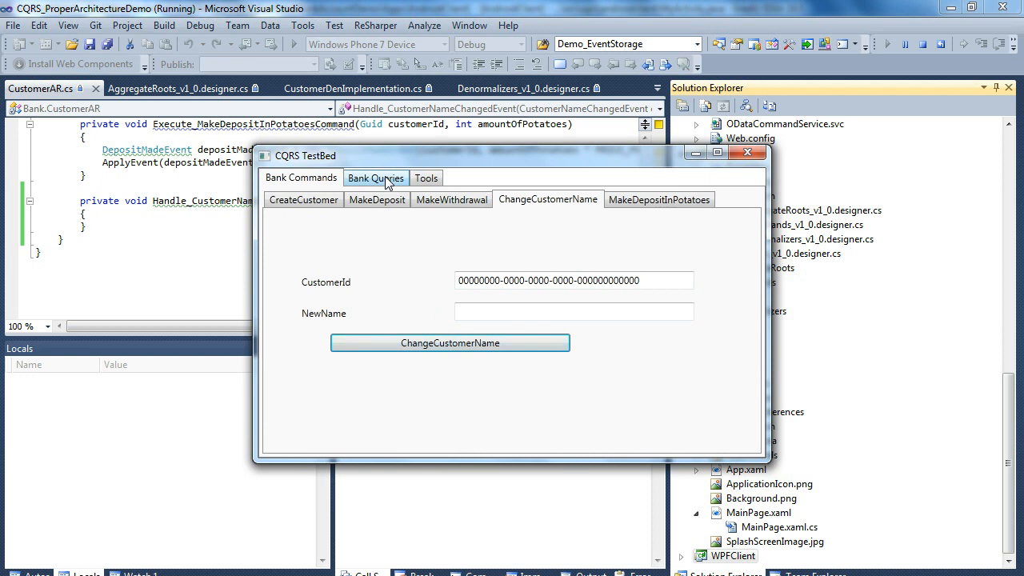
- Confirm the Bank Queries list shows the renamed customer, then close the TestBed
left_click(375, 177)
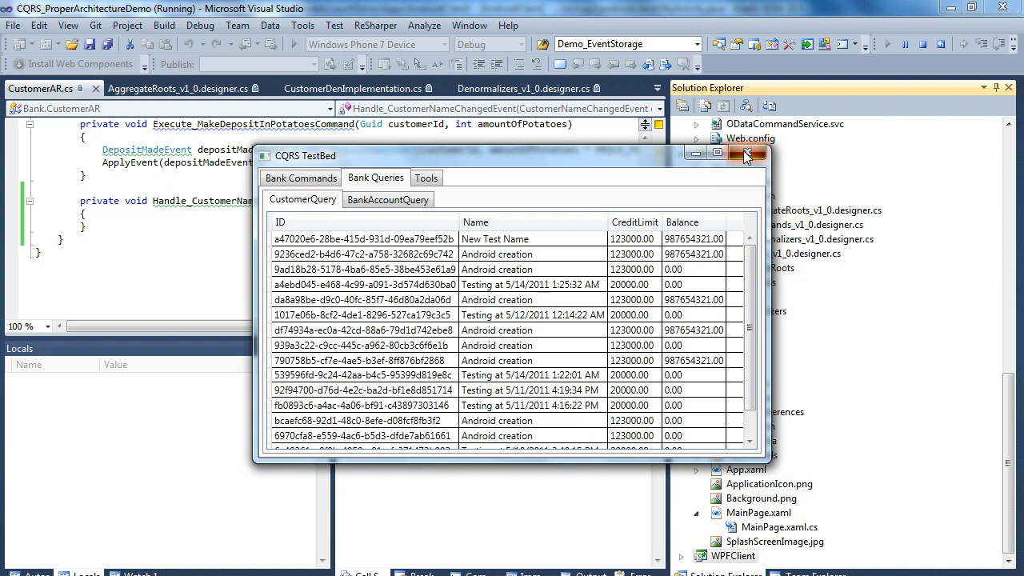
left_click(745, 154)
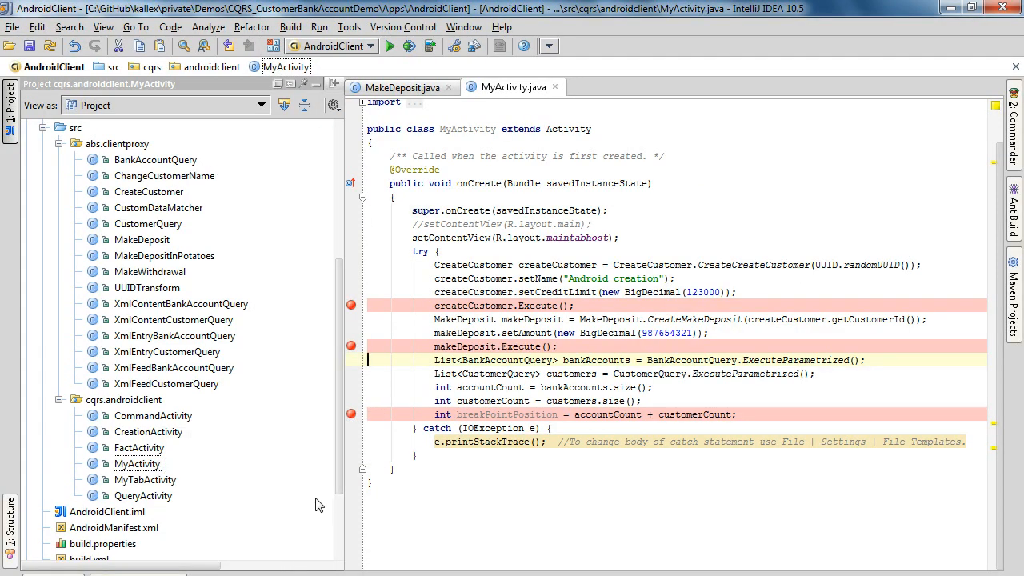
- After makeDeposit.Execute, create a ChangeCustomerName for createCustomer.getCustomerId() with new name Android New Name and execute it
left_click(732, 387)
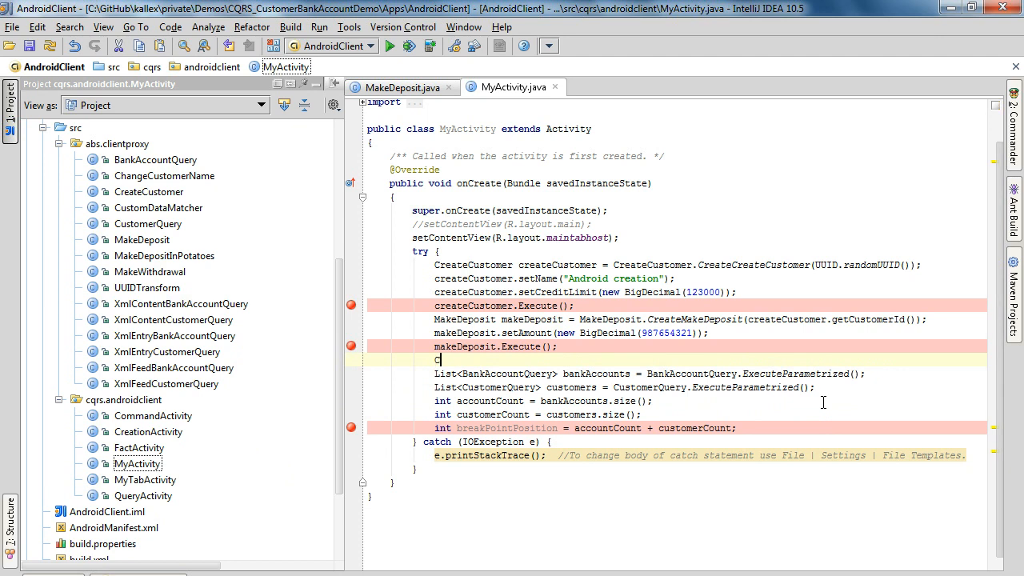
type("ChangeCustomerName")
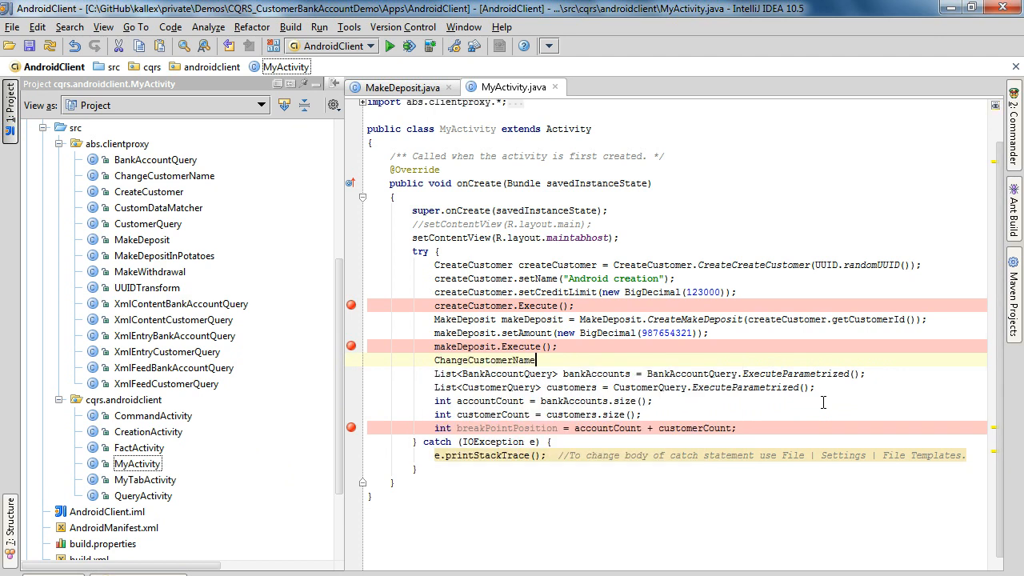
type(".changeCustomerName =")
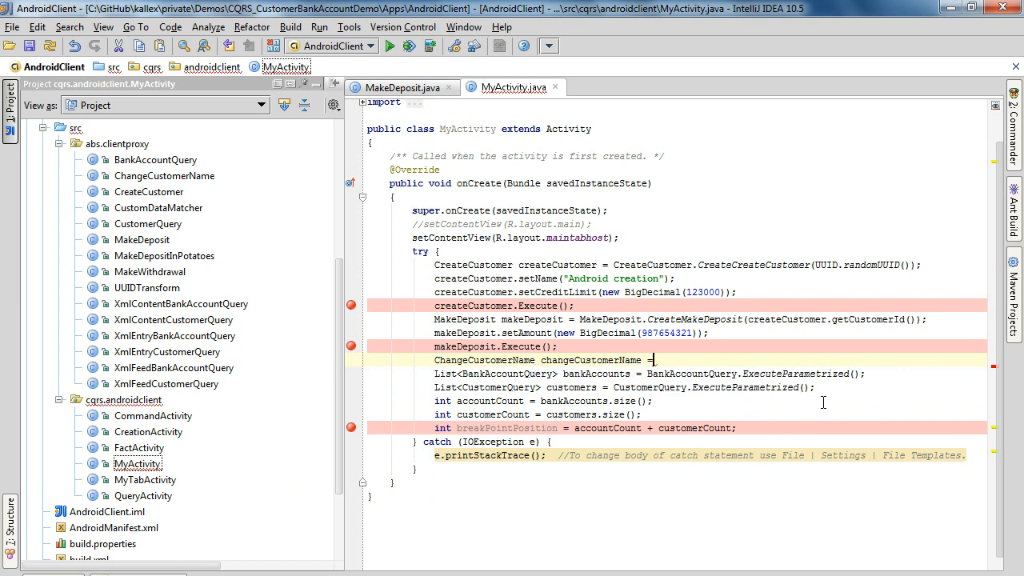
type("C")
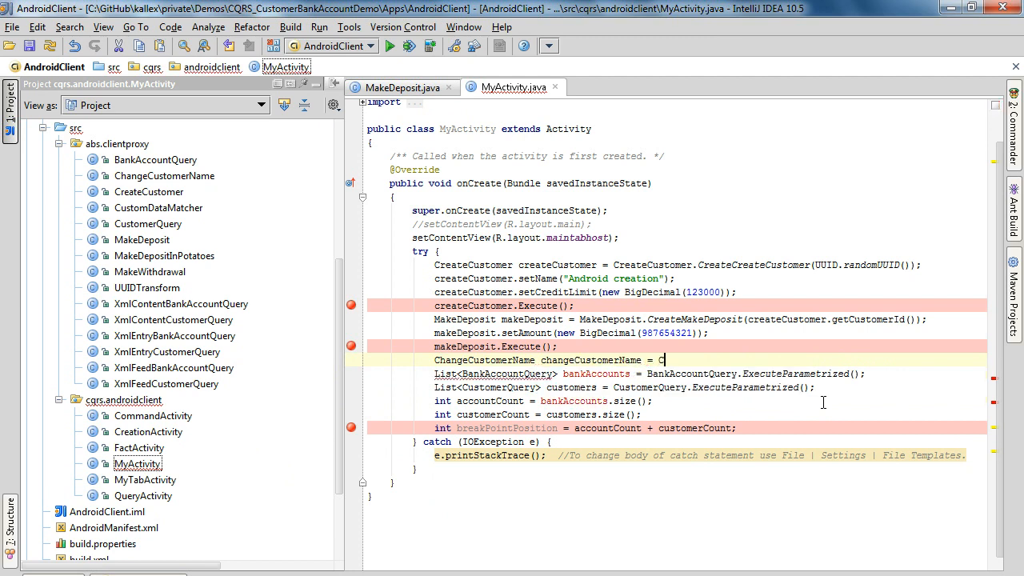
type("hangeCustomerName.CreateChangeCustomerName(")
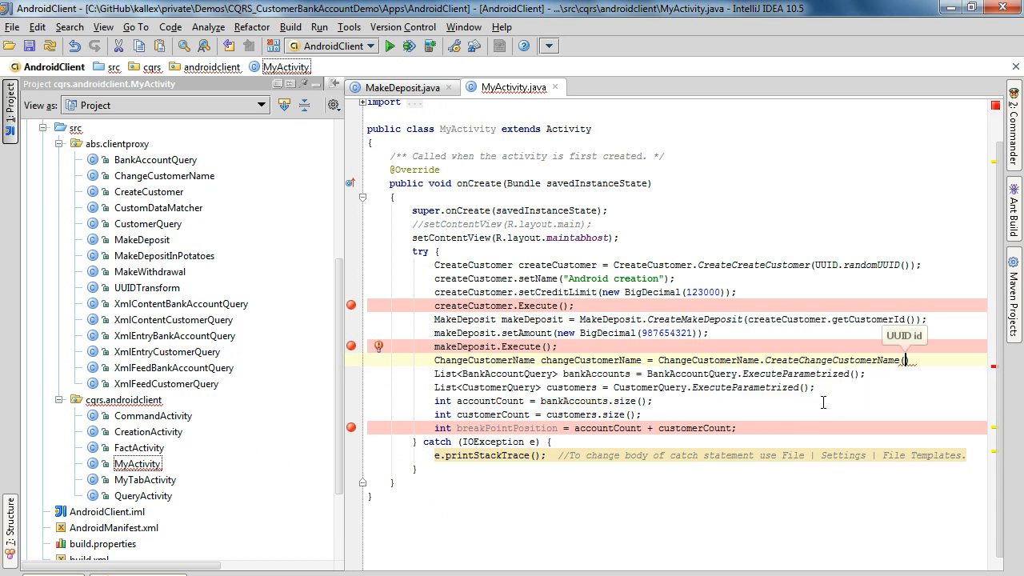
type("createCustomer")
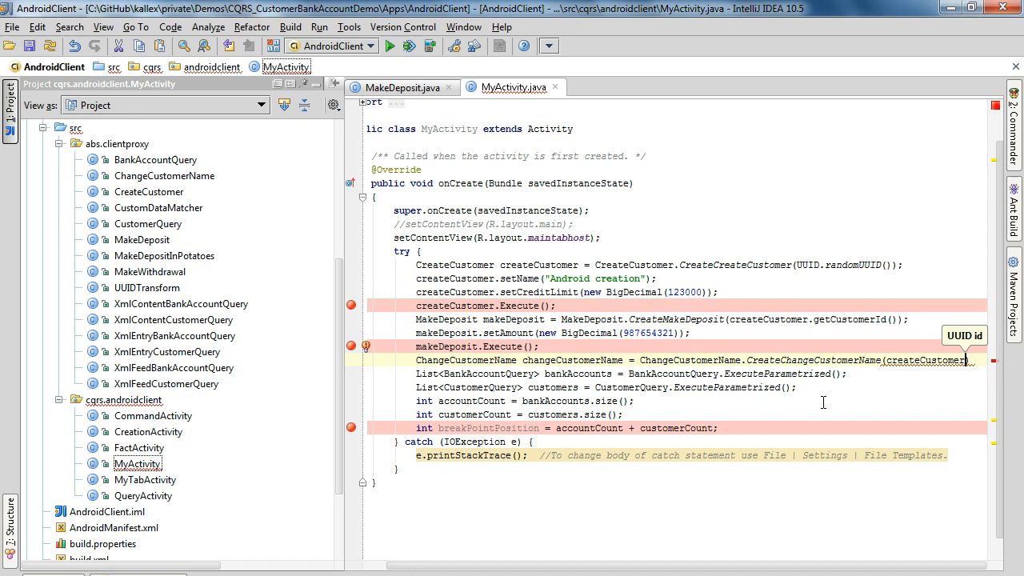
type("getCusto")
type("changeCustomerName.Execute();")
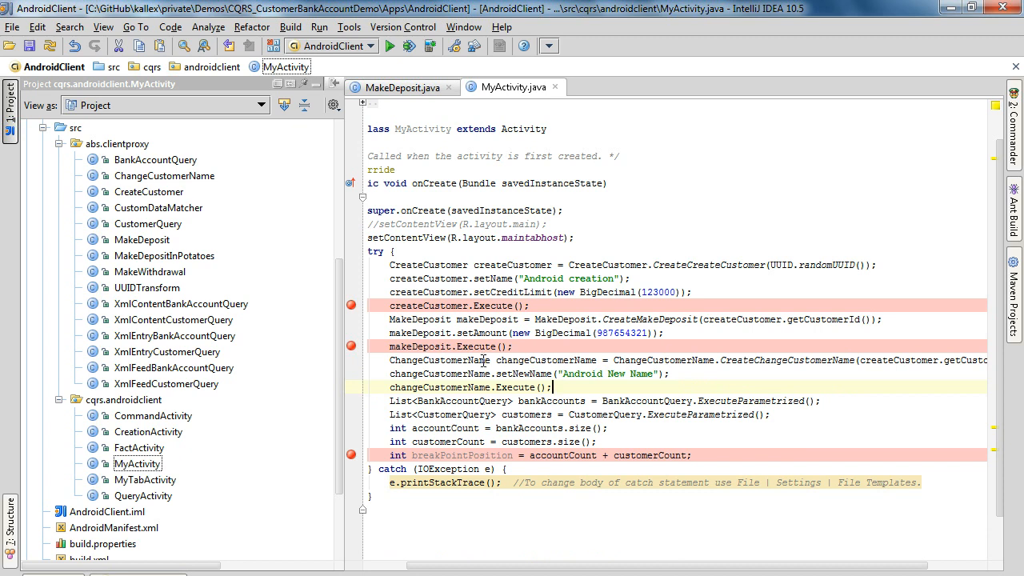
mouse_move(456, 365)
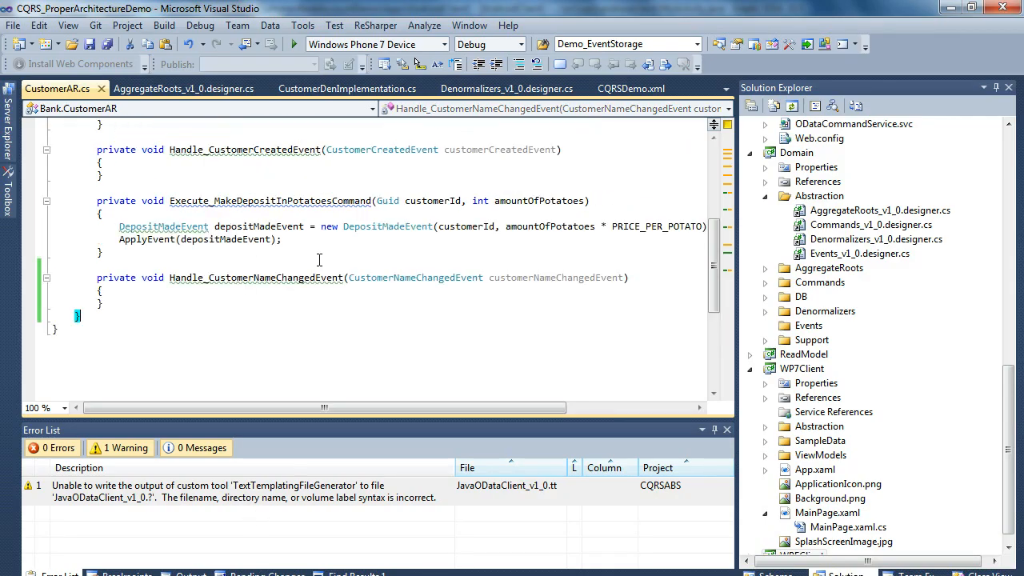
- Scroll CustomerAR.cs to the empty Handle_CustomerNameChangedEvent method, now with zero build errors
scroll("down", 3)
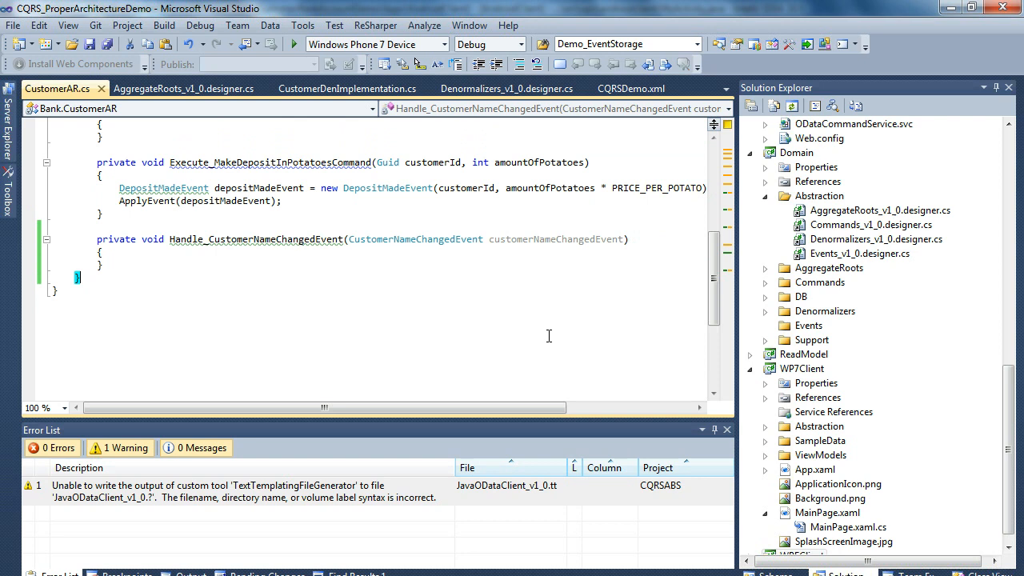